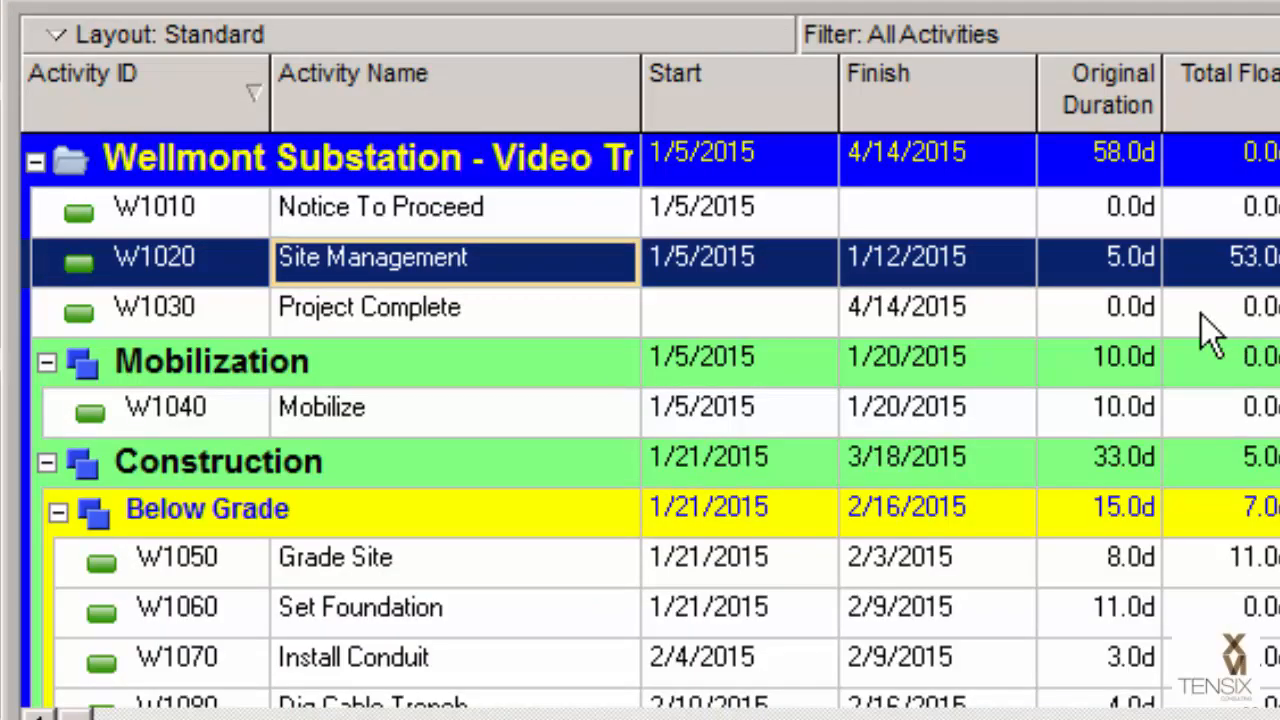
pyautogui.moveTo(496, 280)
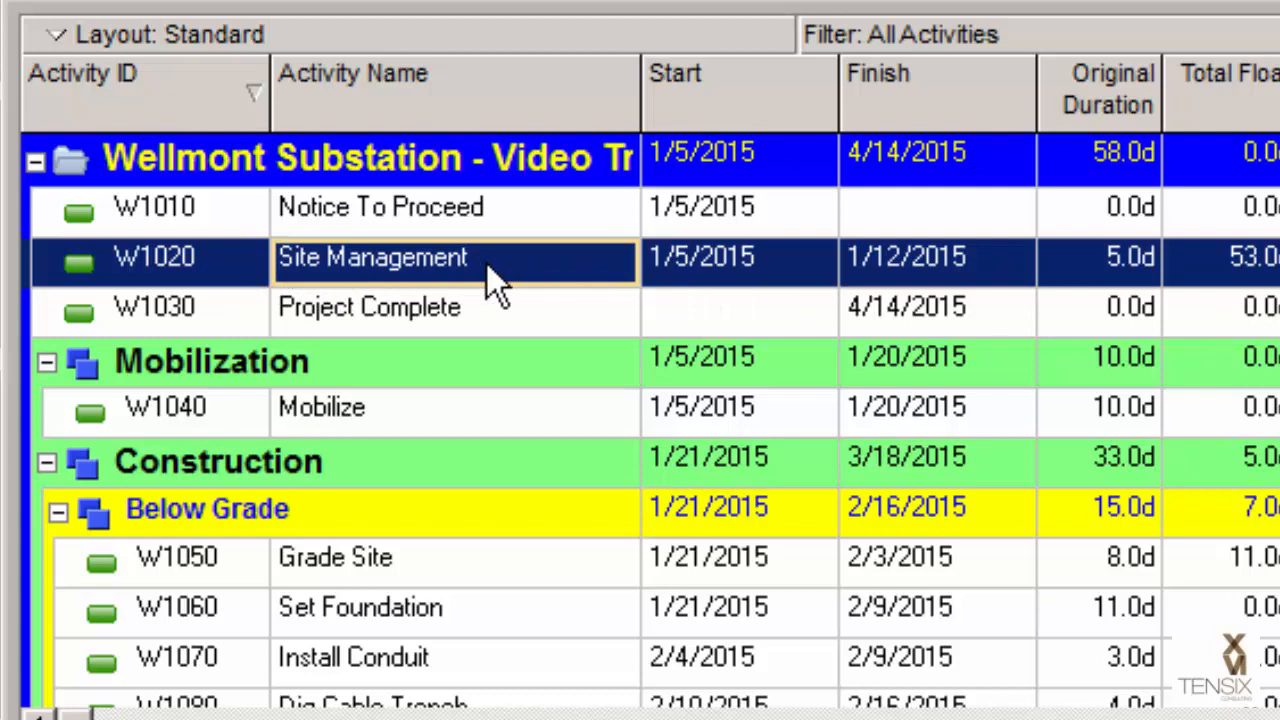
pyautogui.moveTo(516, 284)
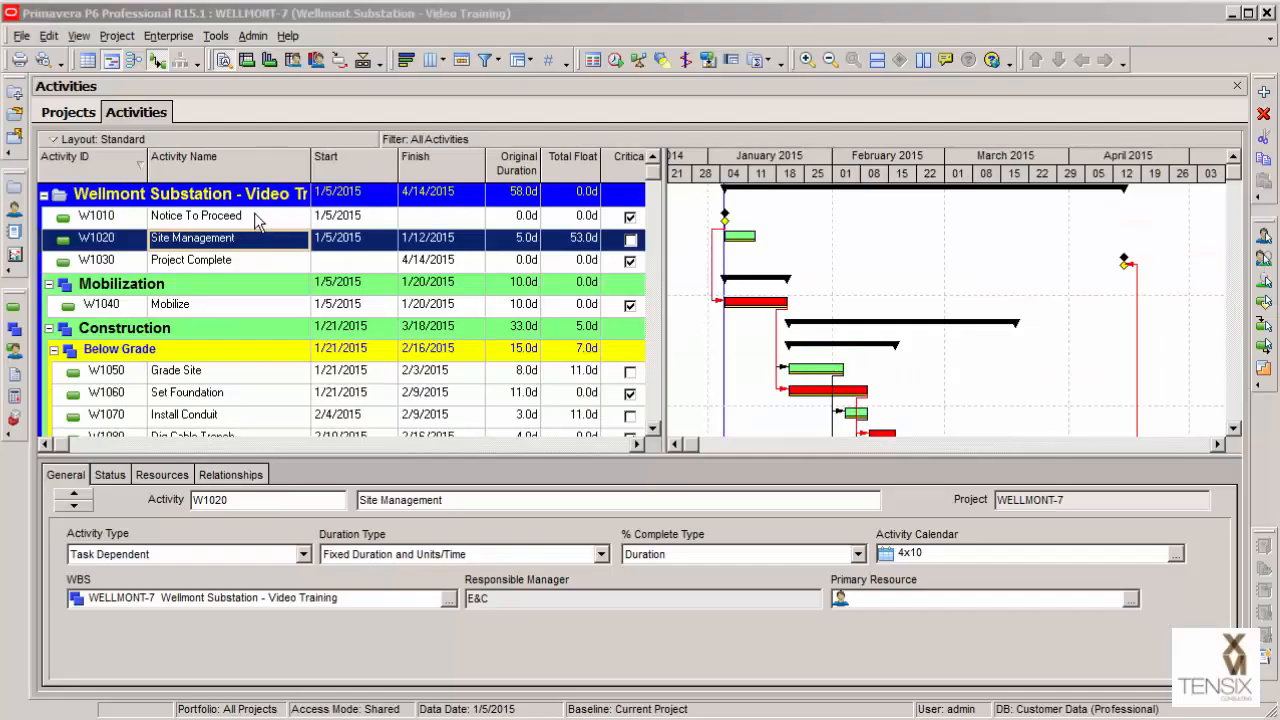
pyautogui.moveTo(250, 276)
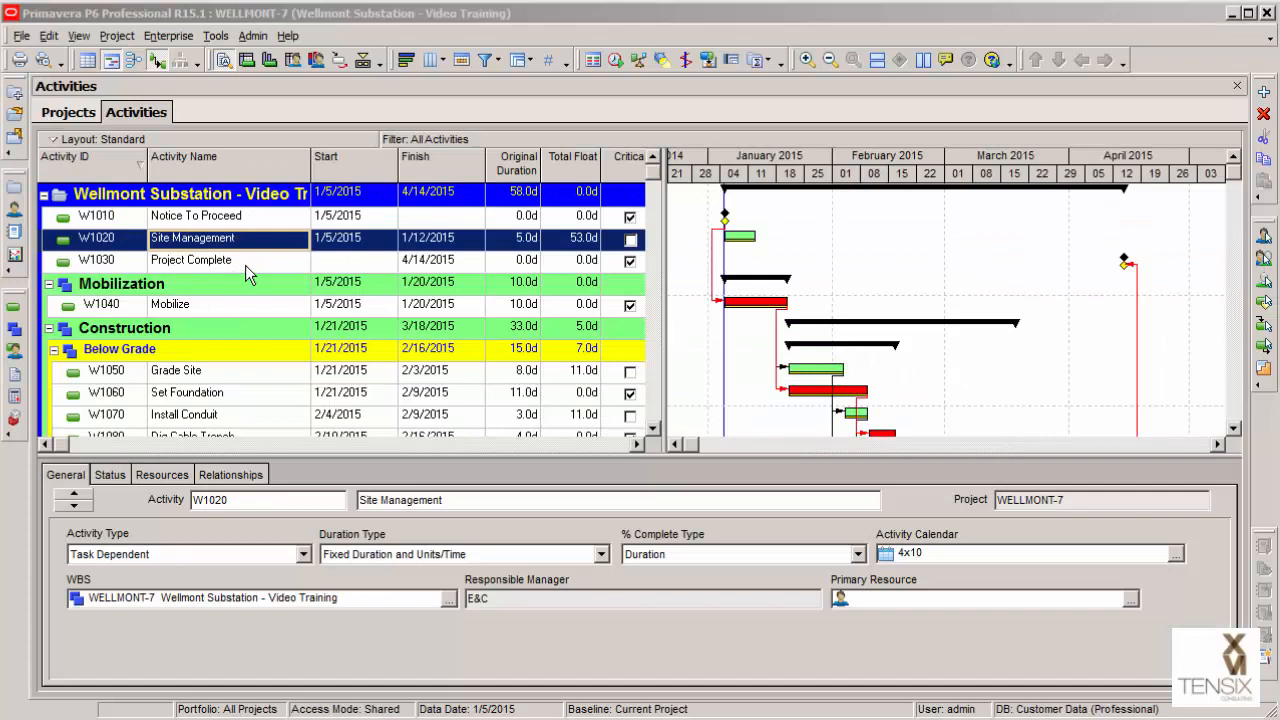
pyautogui.moveTo(744, 244)
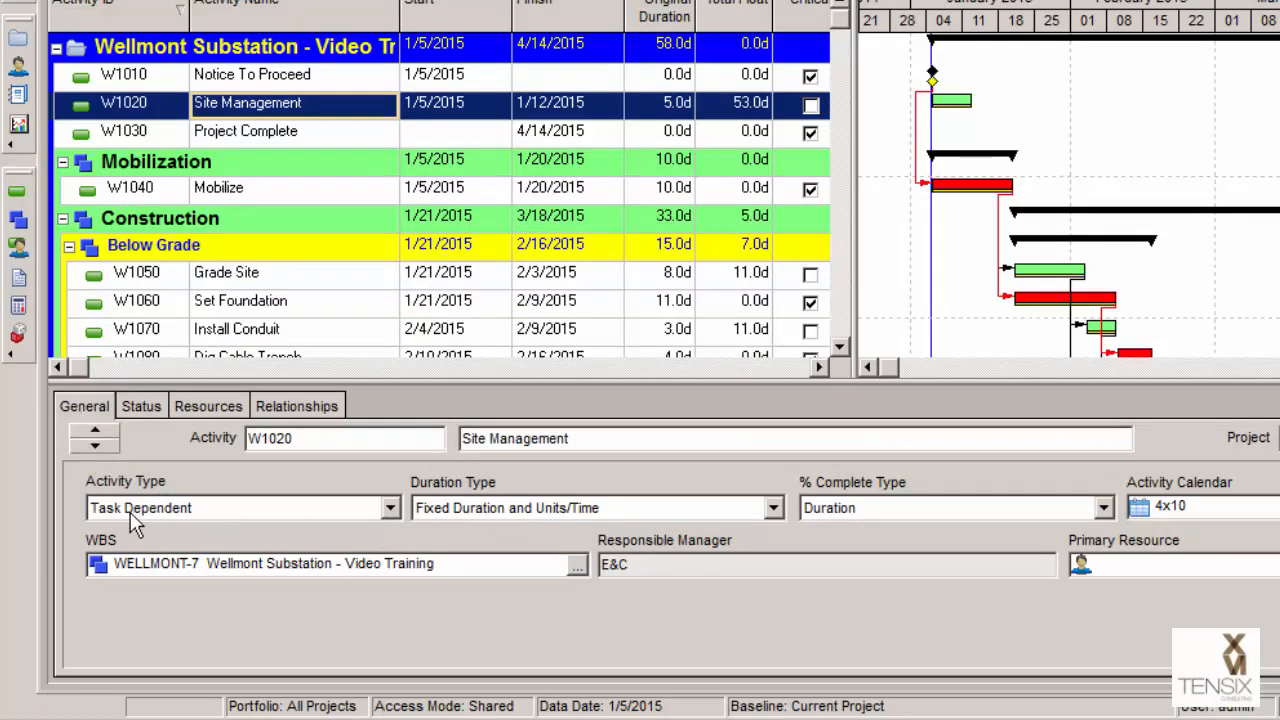
# - List the activity type choices for W1020 Site Management, still Task Dependent
pyautogui.click(390, 508)
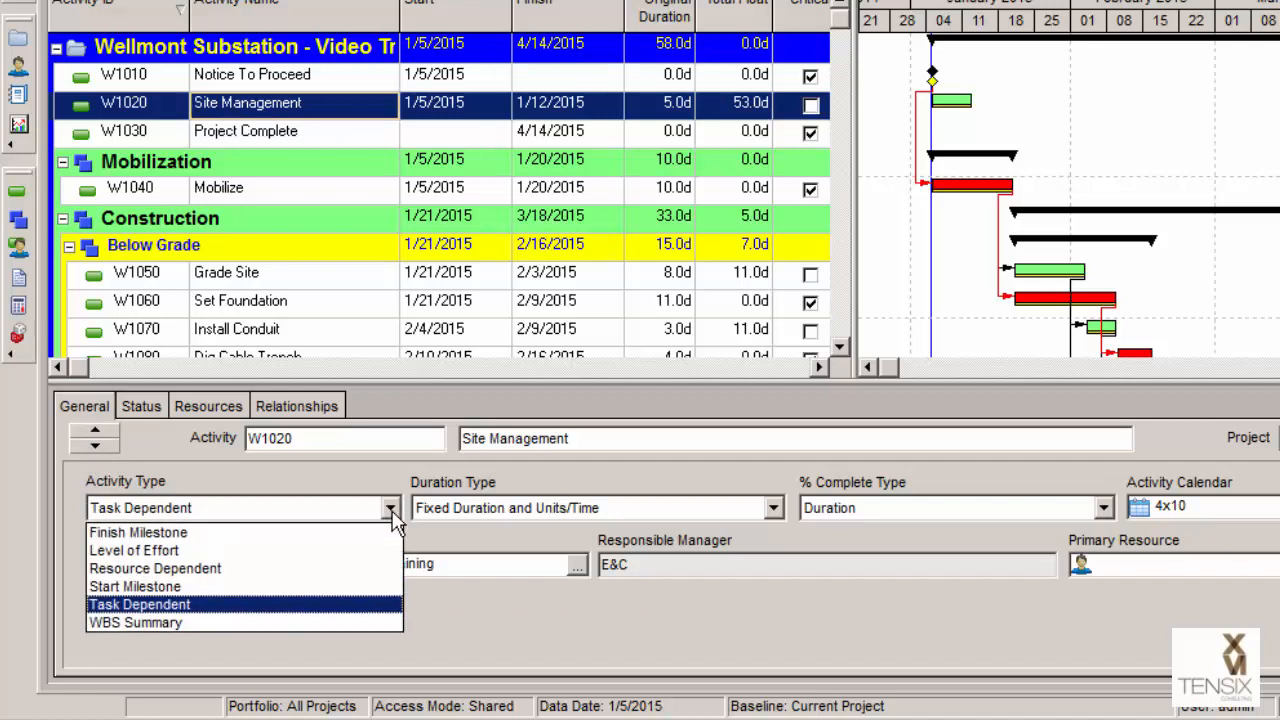
pyautogui.moveTo(134, 550)
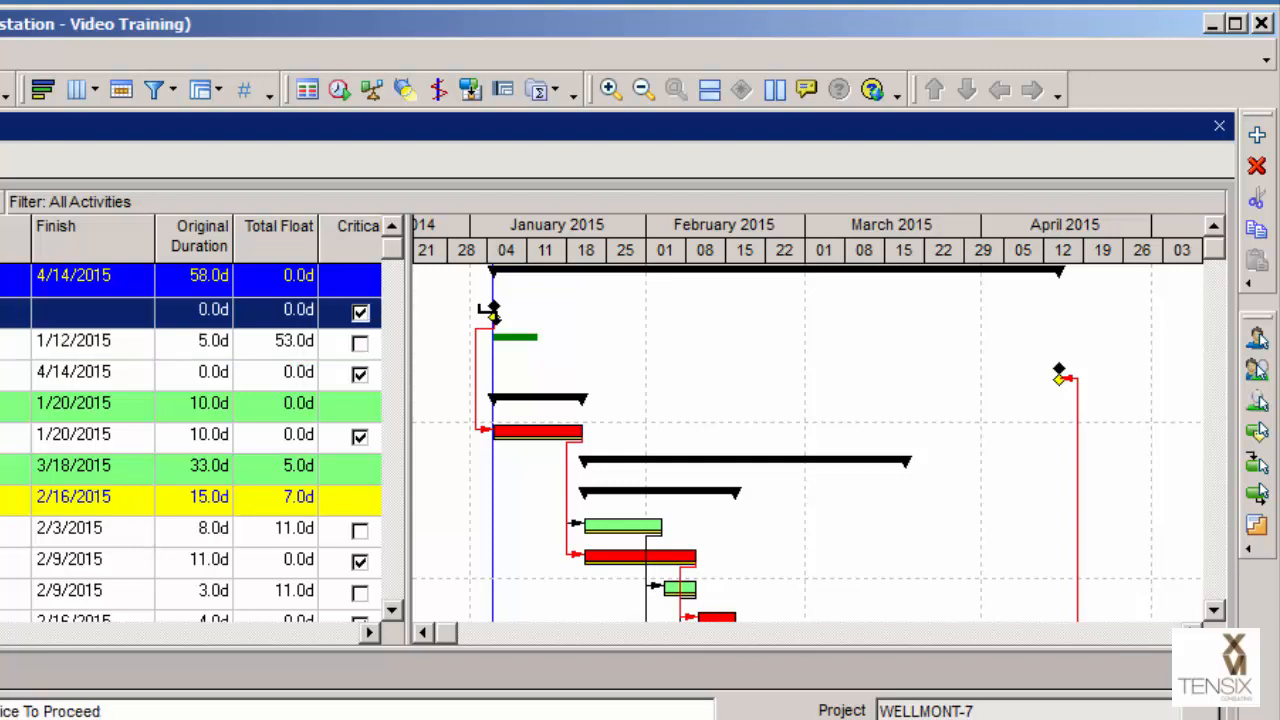
pyautogui.moveTo(476, 316)
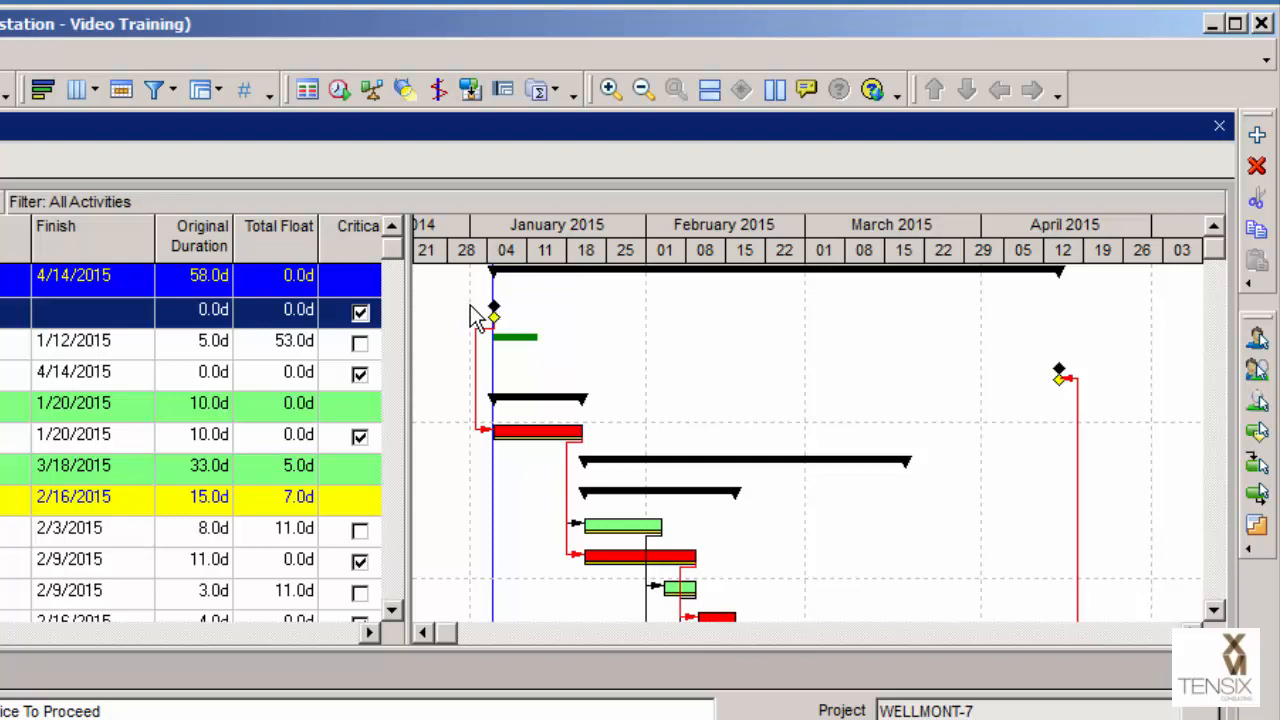
pyautogui.moveTo(484, 316)
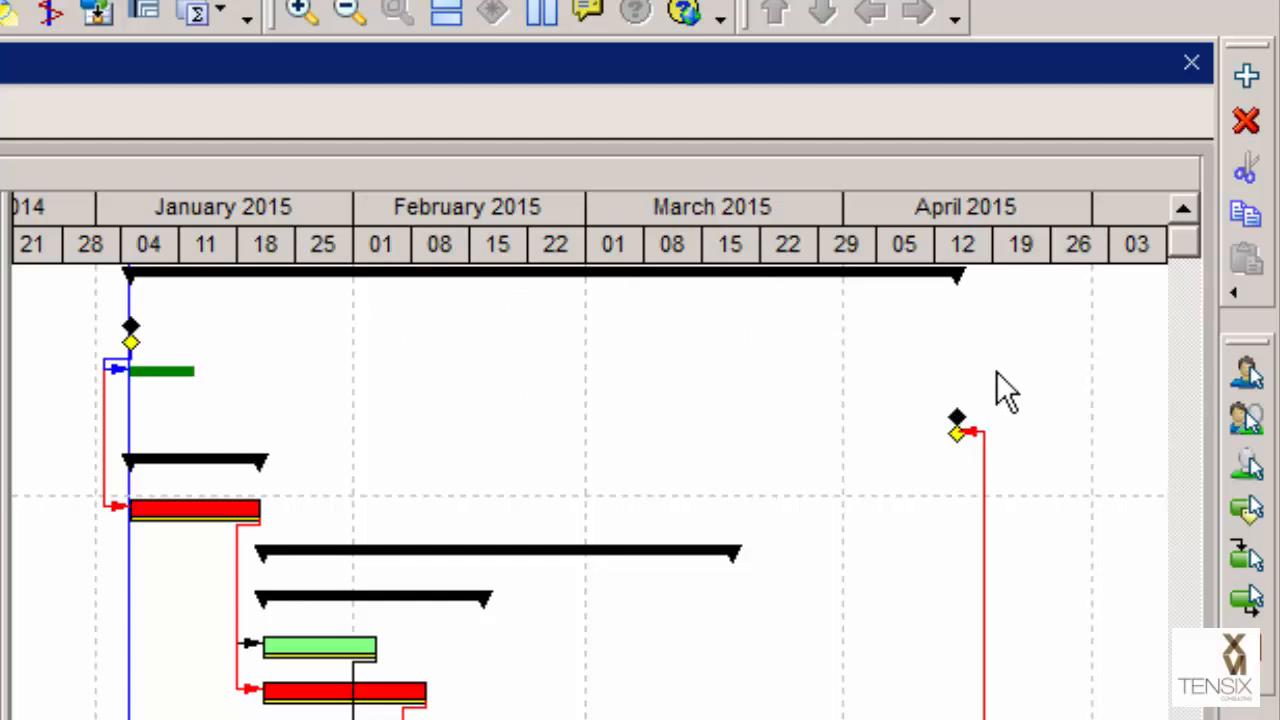
pyautogui.moveTo(984, 420)
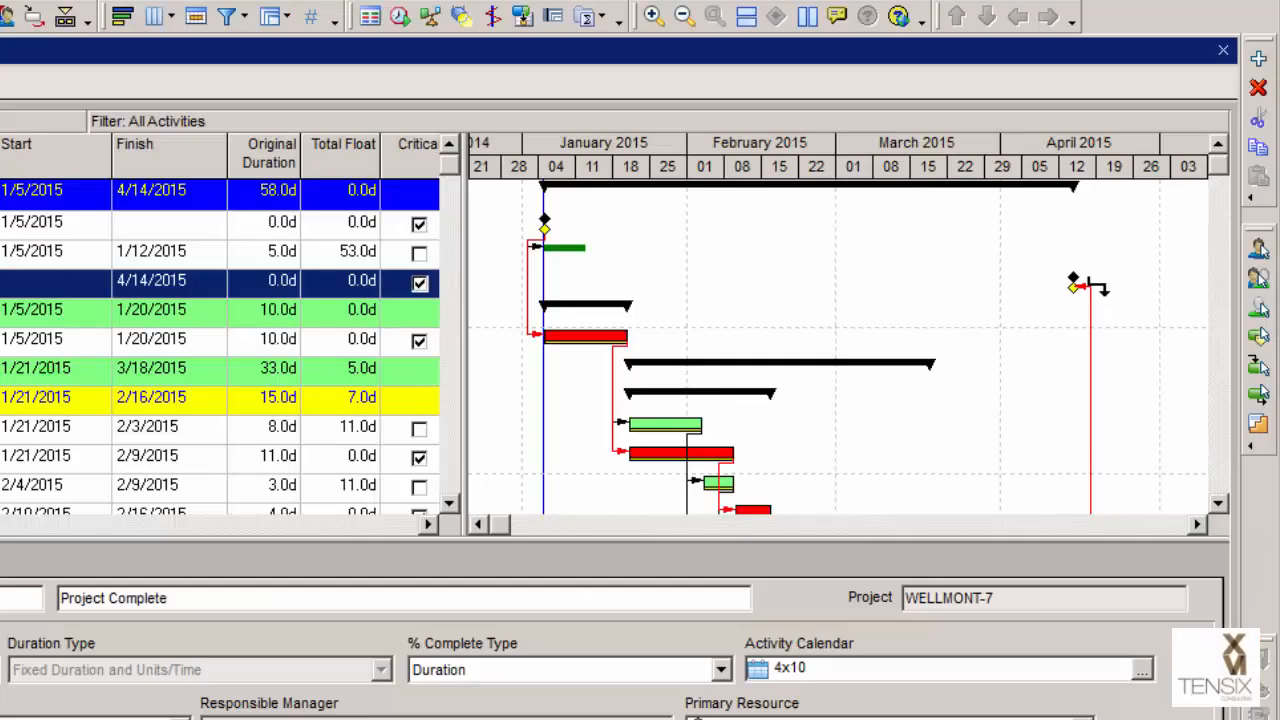
pyautogui.moveTo(1072, 288)
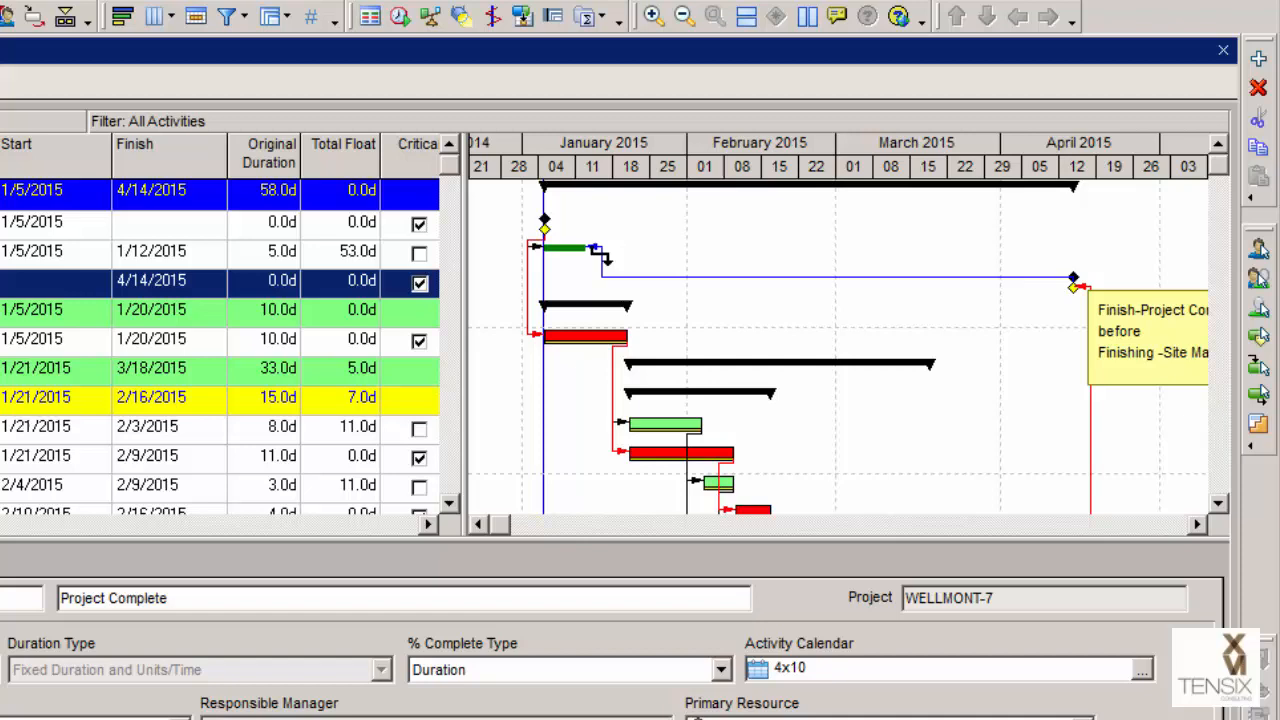
pyautogui.moveTo(596, 256)
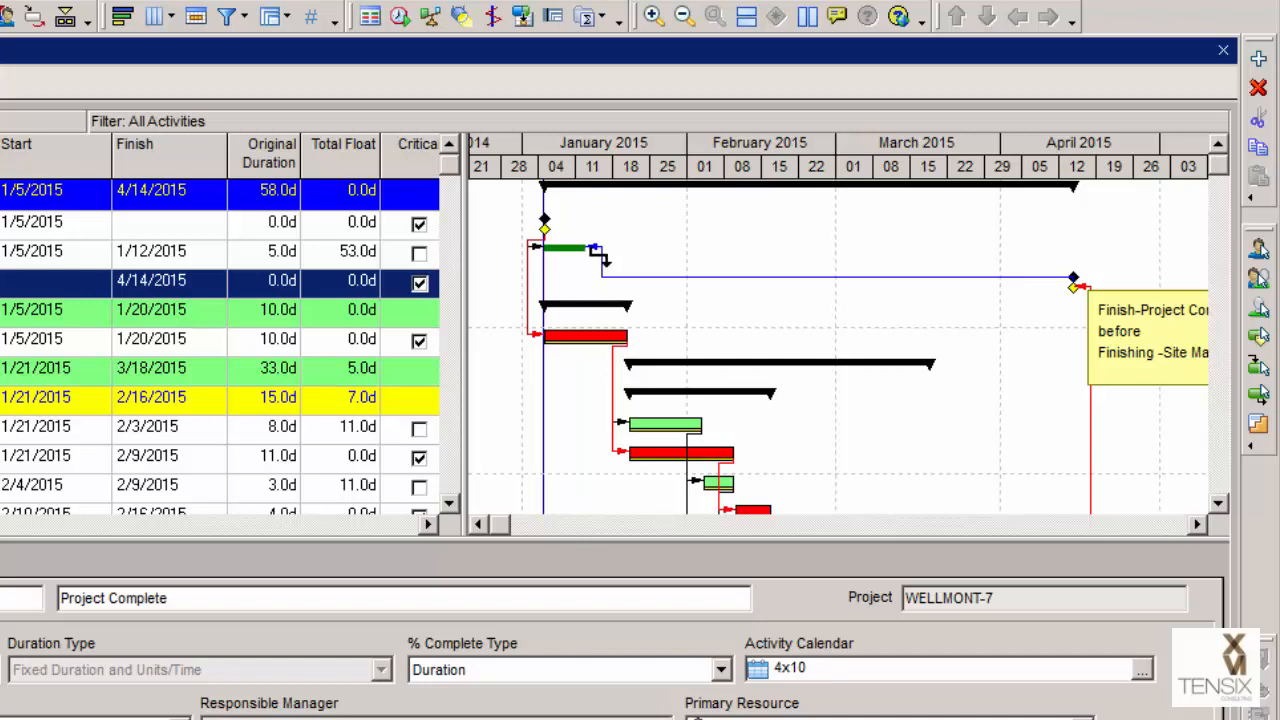
pyautogui.moveTo(1072, 288)
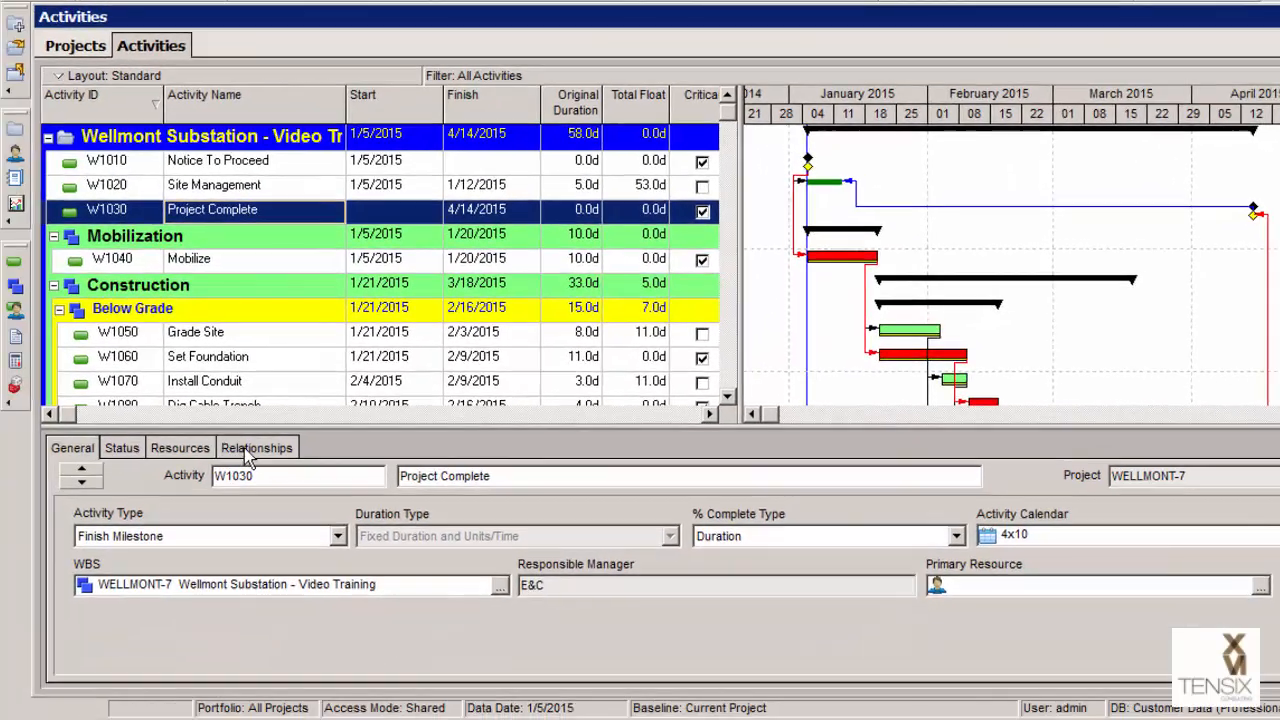
# - Show W1020 Site Management's predecessors: Notice To Proceed SS and Project Complete FF
pyautogui.click(256, 448)
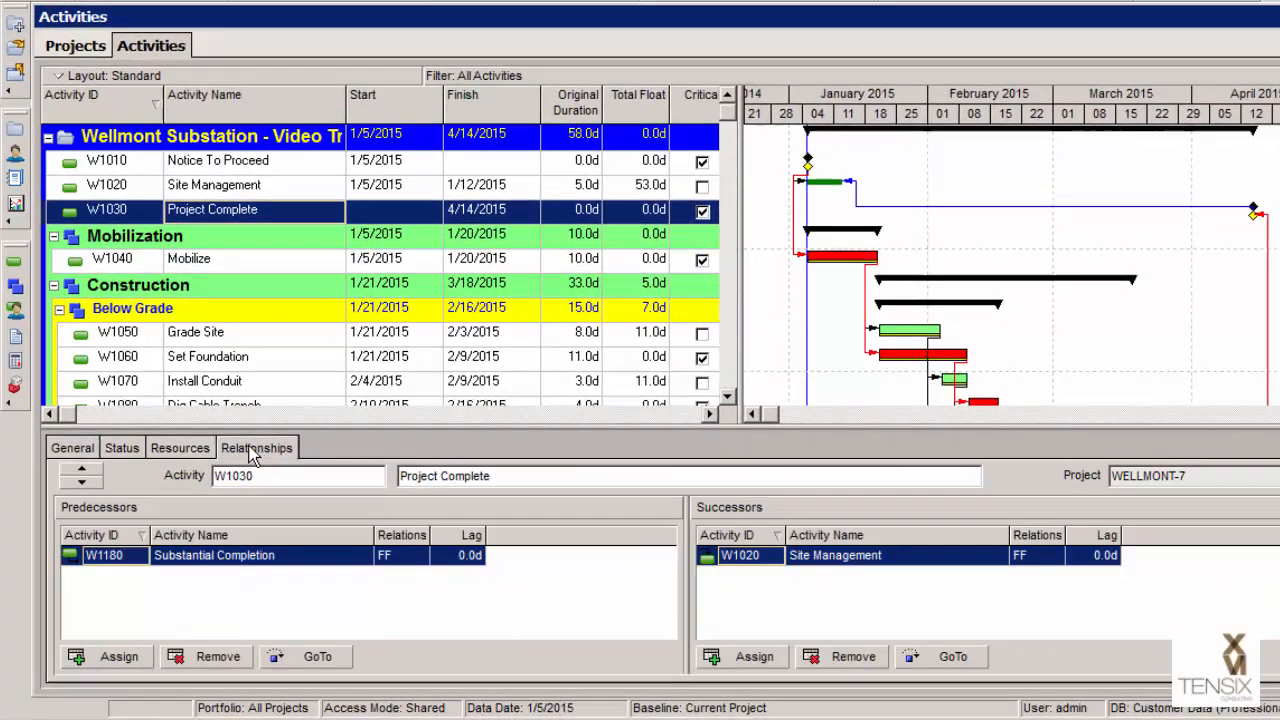
pyautogui.moveTo(312, 192)
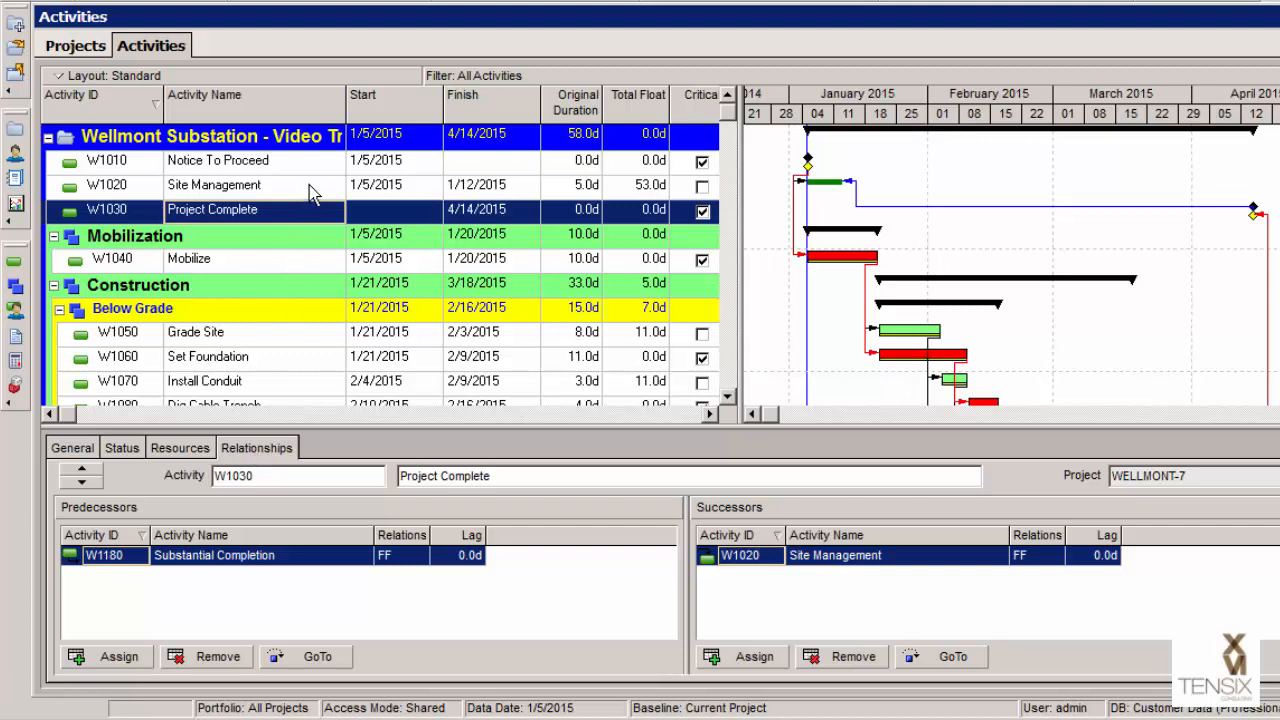
pyautogui.click(212, 184)
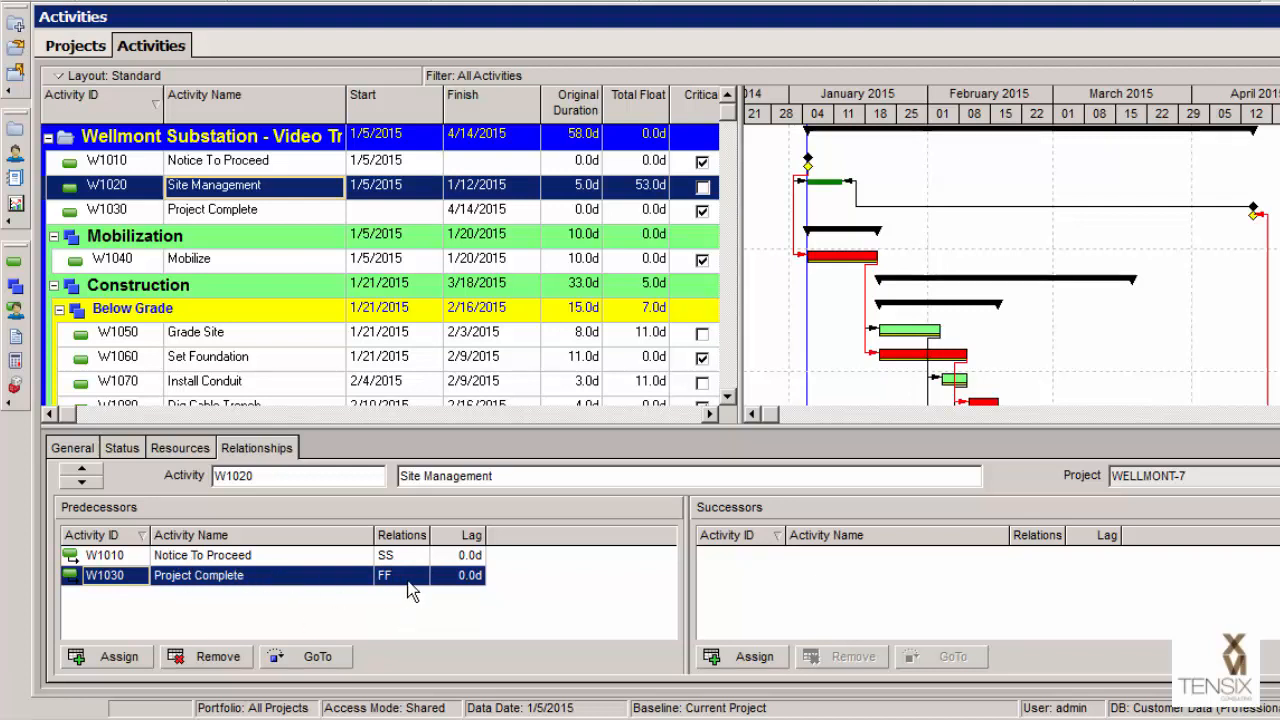
pyautogui.moveTo(1224, 232)
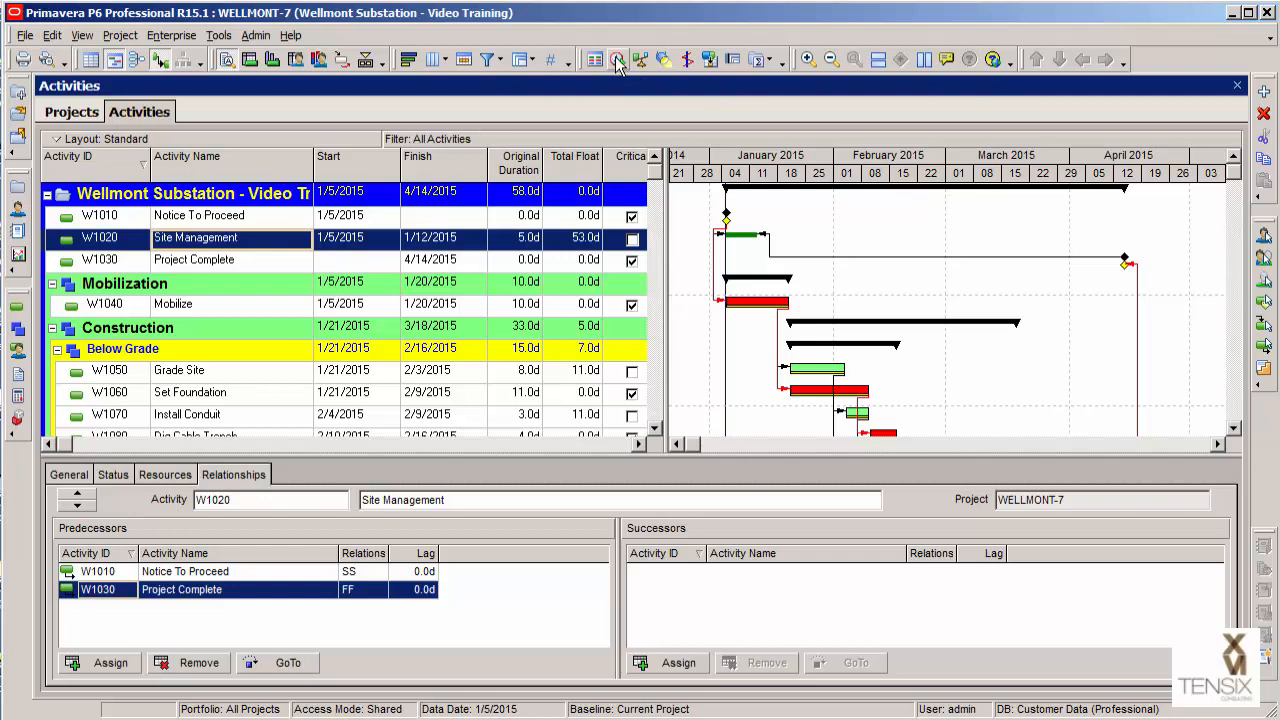
# - Reschedule so Site Management spans 1/5–4/14/2015, 58 days, zero float, then view its resources
pyautogui.click(616, 60)
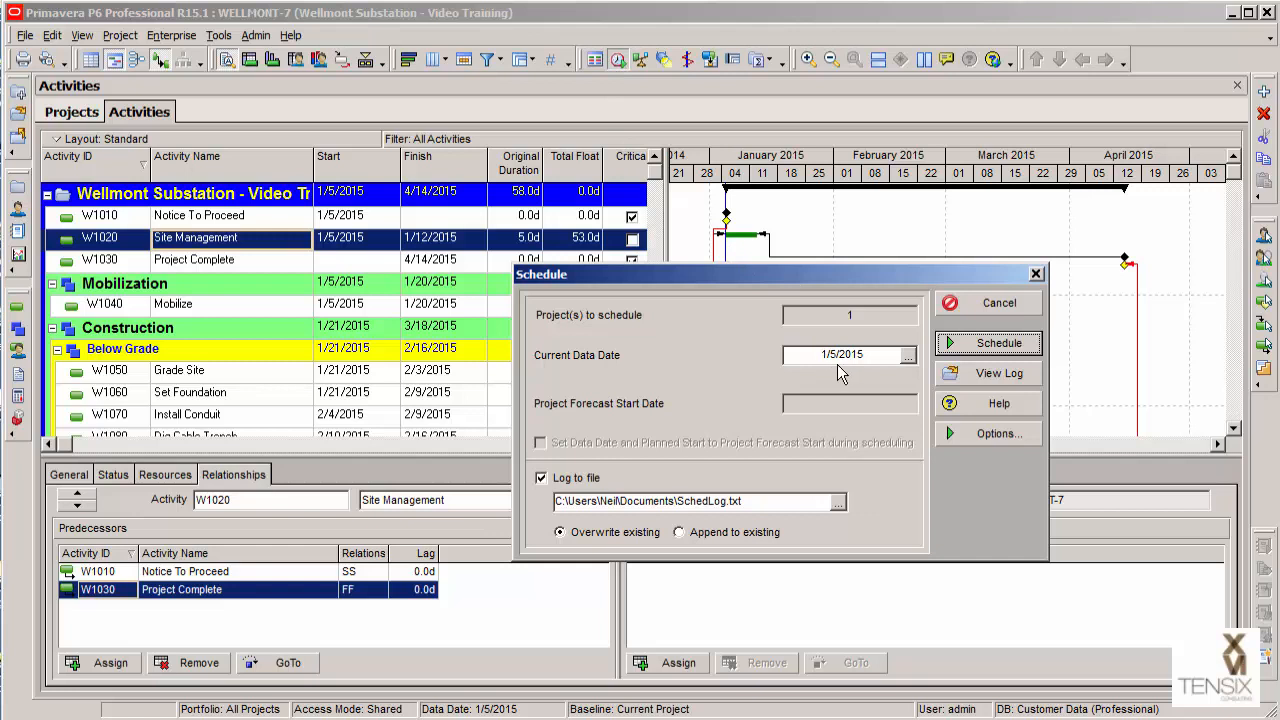
pyautogui.moveTo(848, 374)
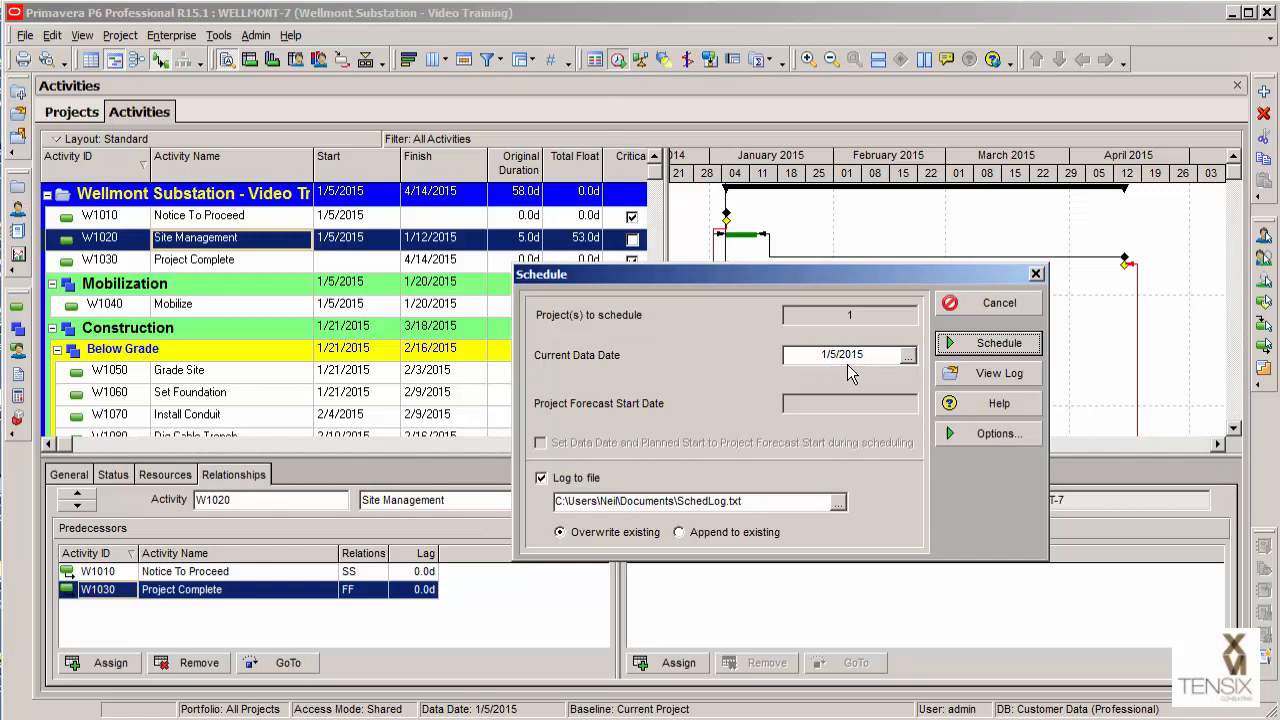
pyautogui.click(1000, 342)
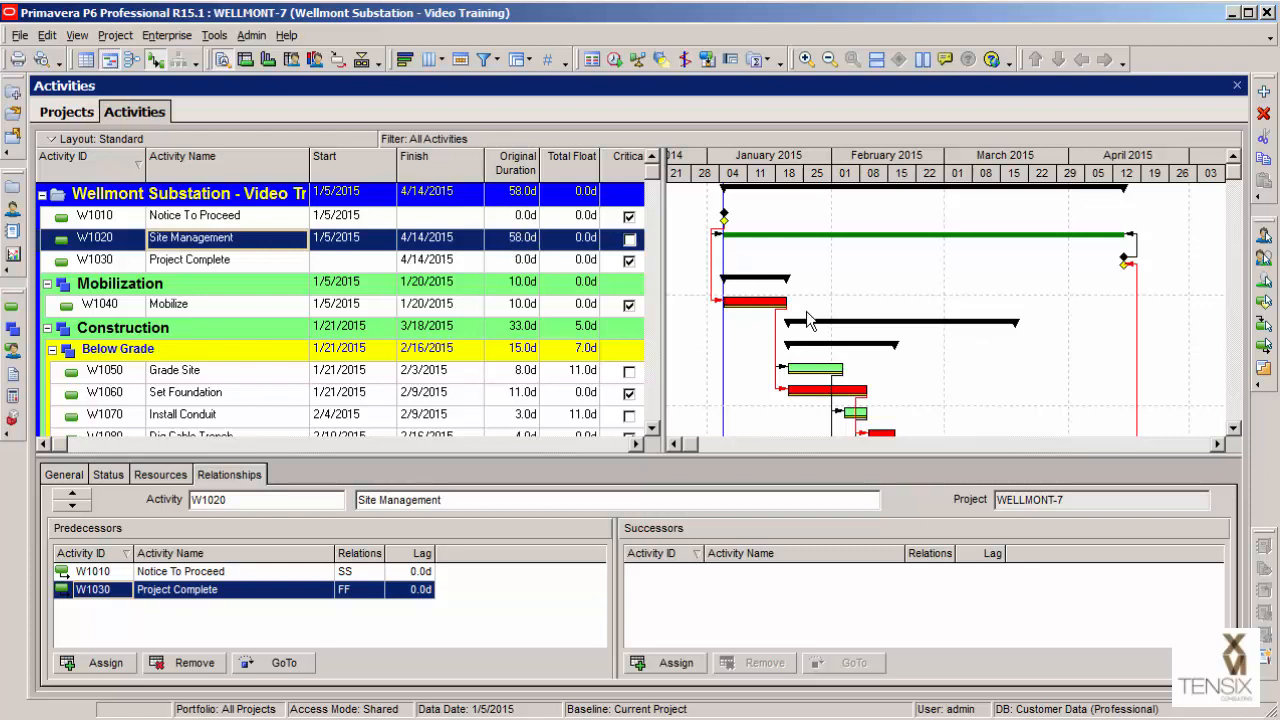
pyautogui.moveTo(784, 252)
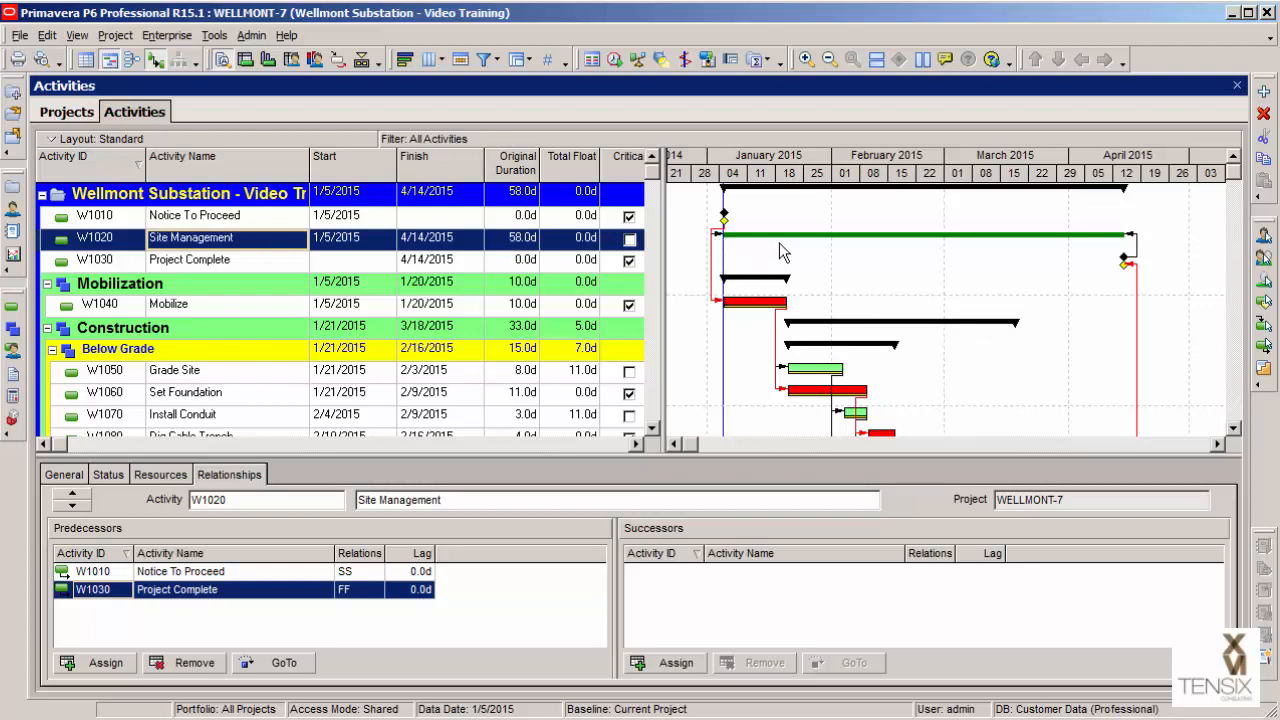
pyautogui.moveTo(1098, 262)
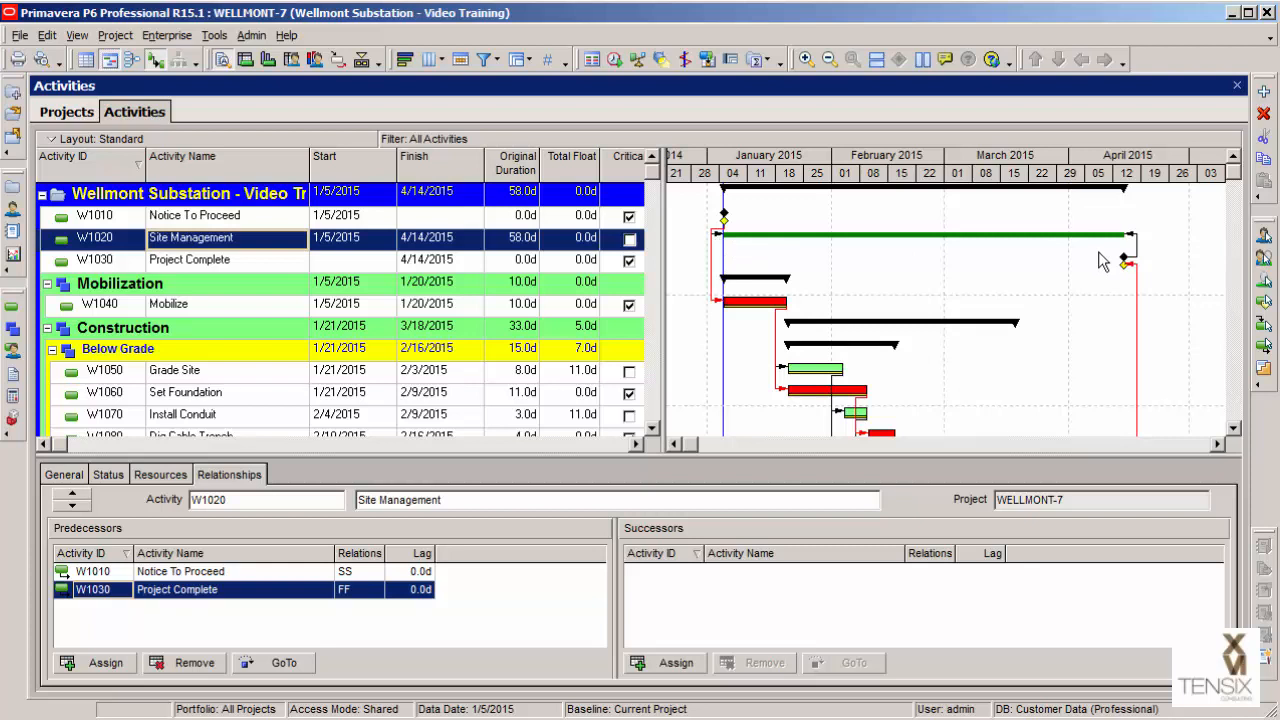
pyautogui.moveTo(316, 388)
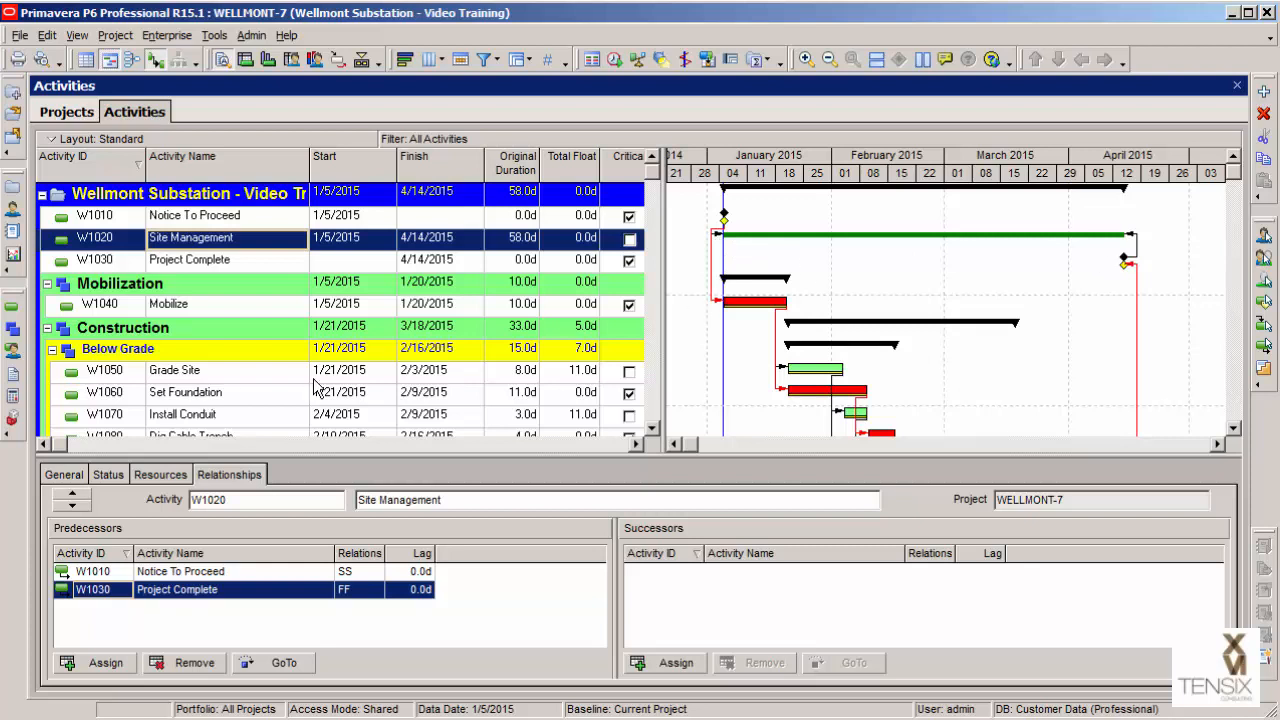
pyautogui.click(160, 474)
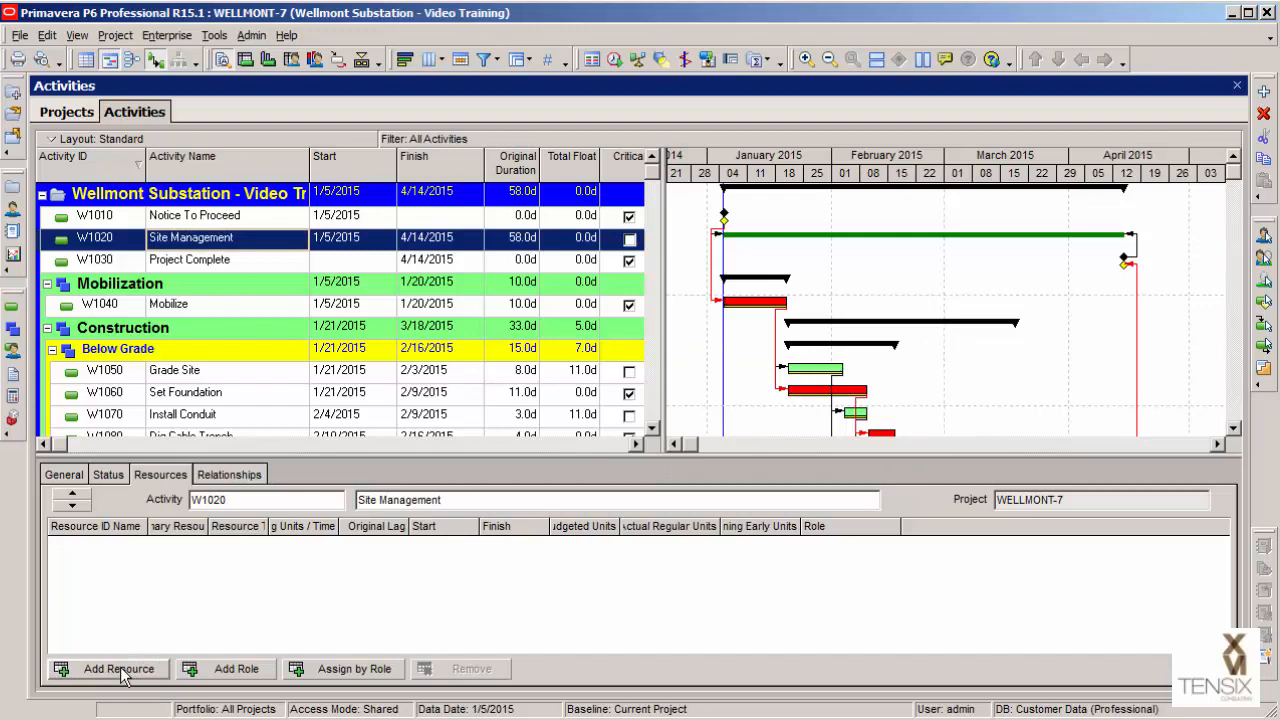
# - Assign Site Foreman (FOREMAN) to Site Management via the 'for' search, 10 h/day, 580 hours
pyautogui.click(118, 668)
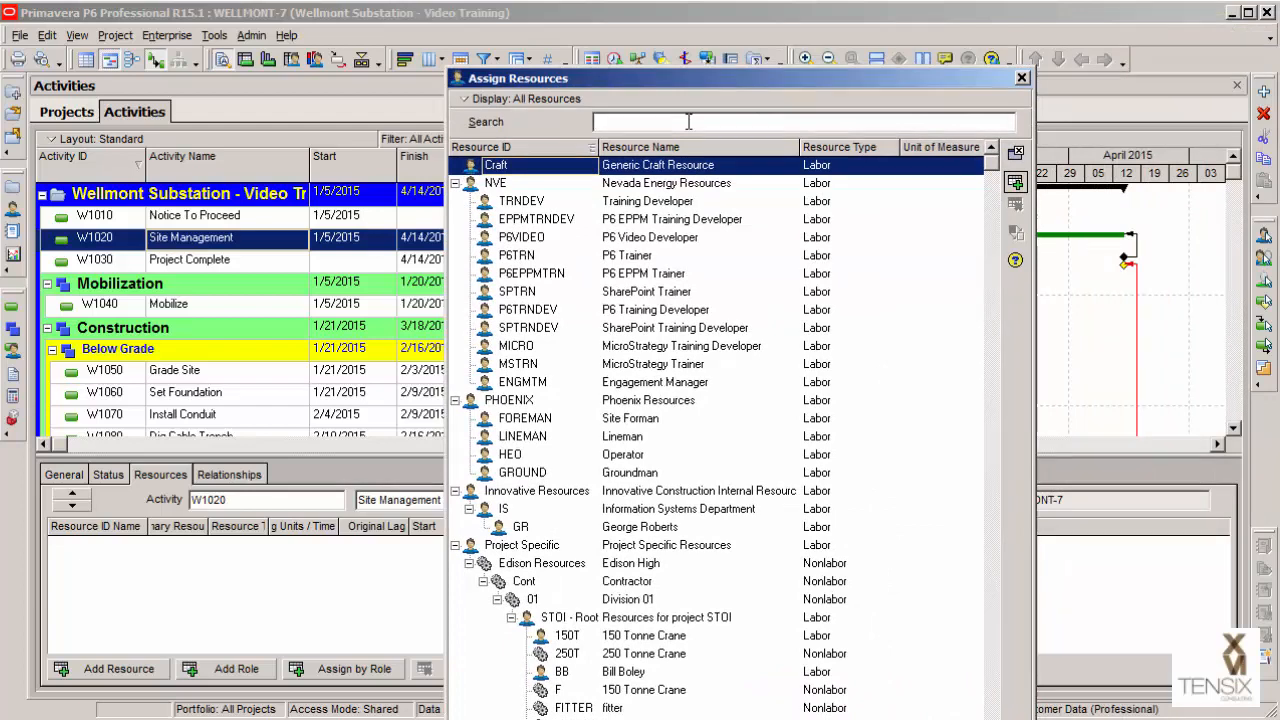
pyautogui.write('for')
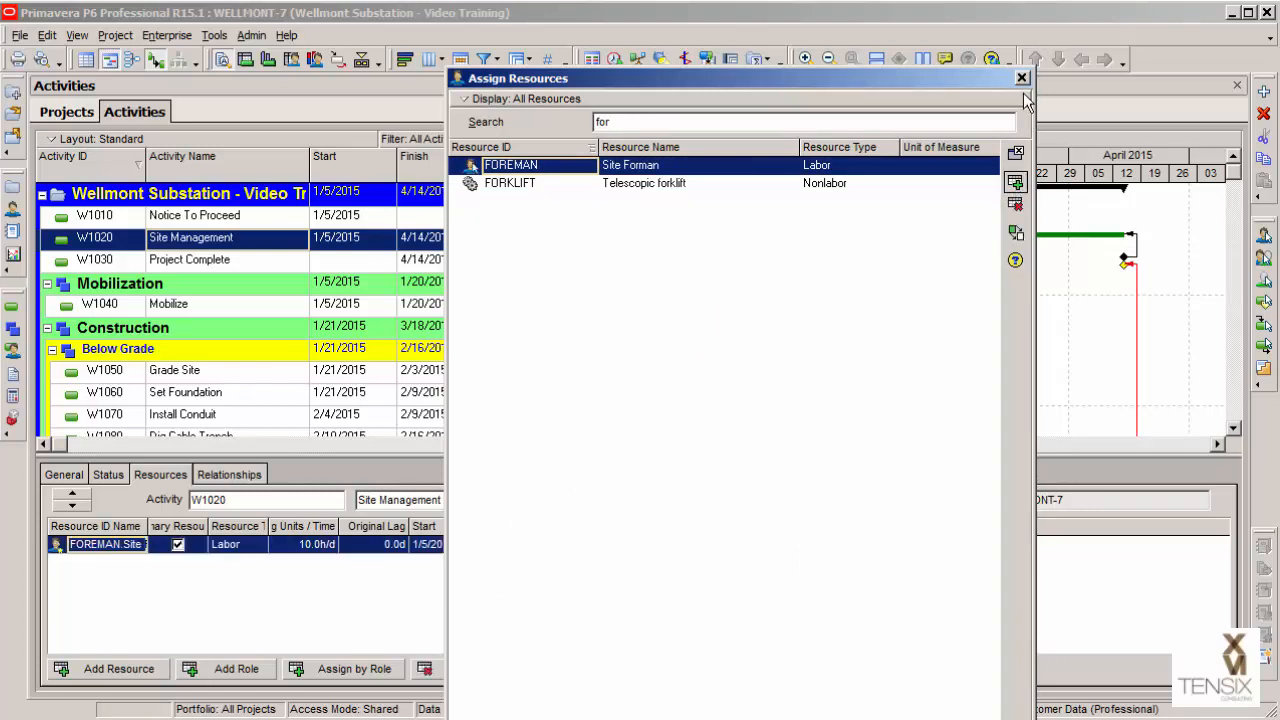
pyautogui.click(1020, 78)
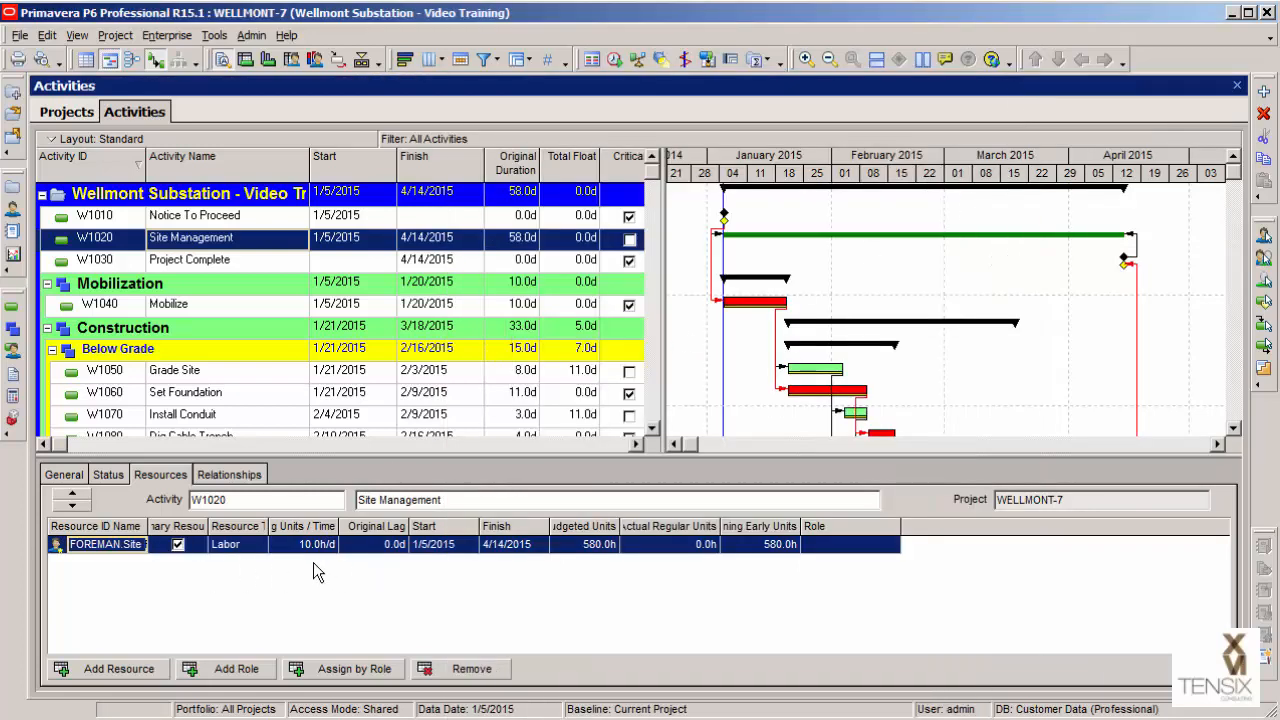
pyautogui.moveTo(304, 558)
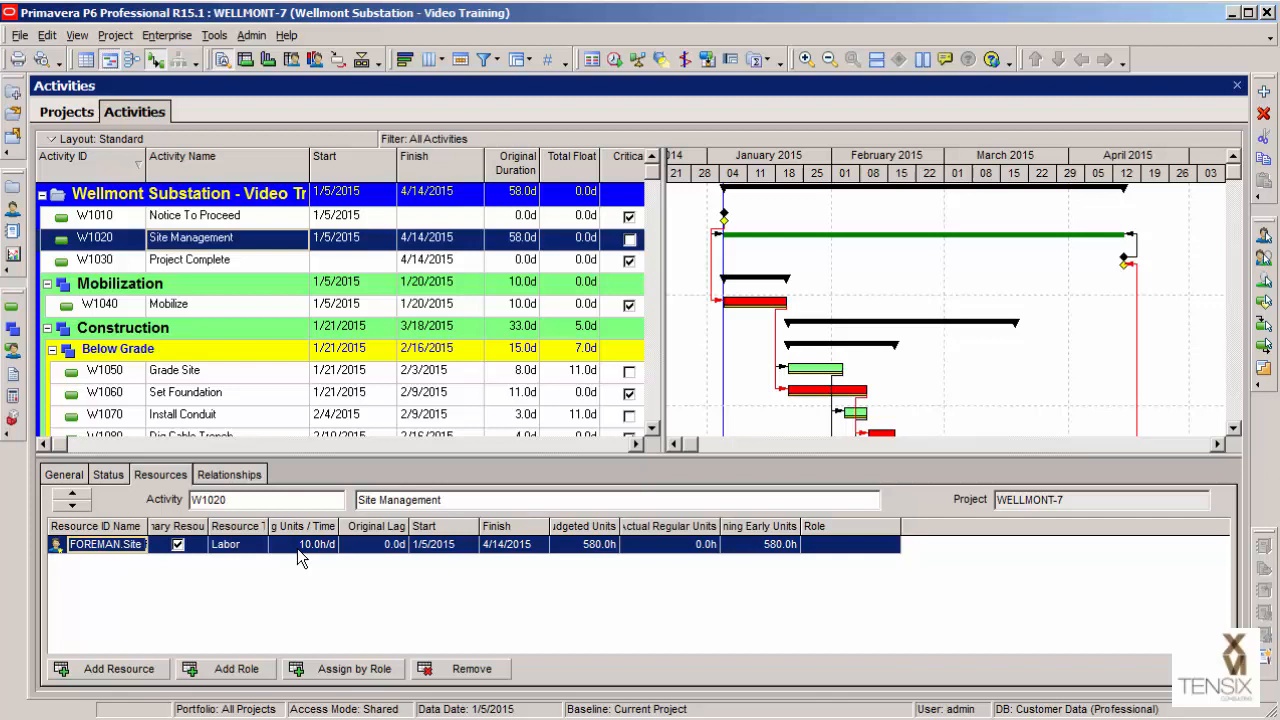
pyautogui.moveTo(588, 570)
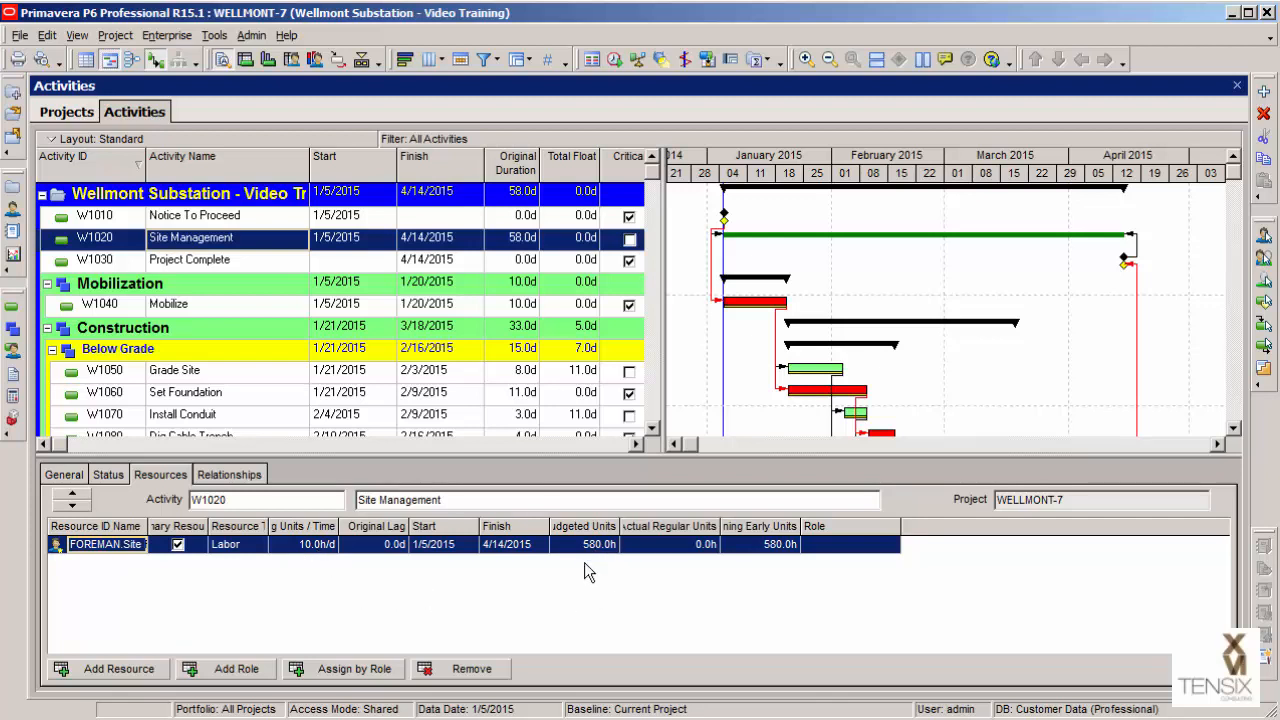
pyautogui.moveTo(588, 576)
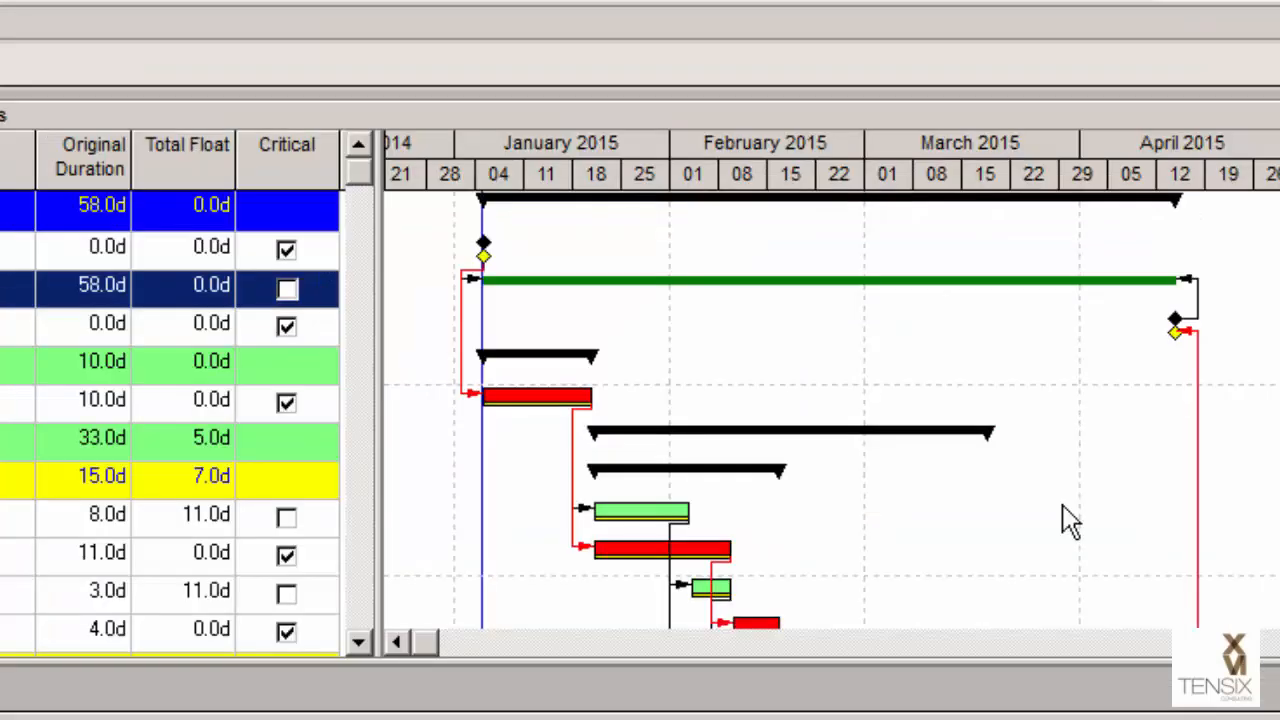
pyautogui.moveTo(924, 324)
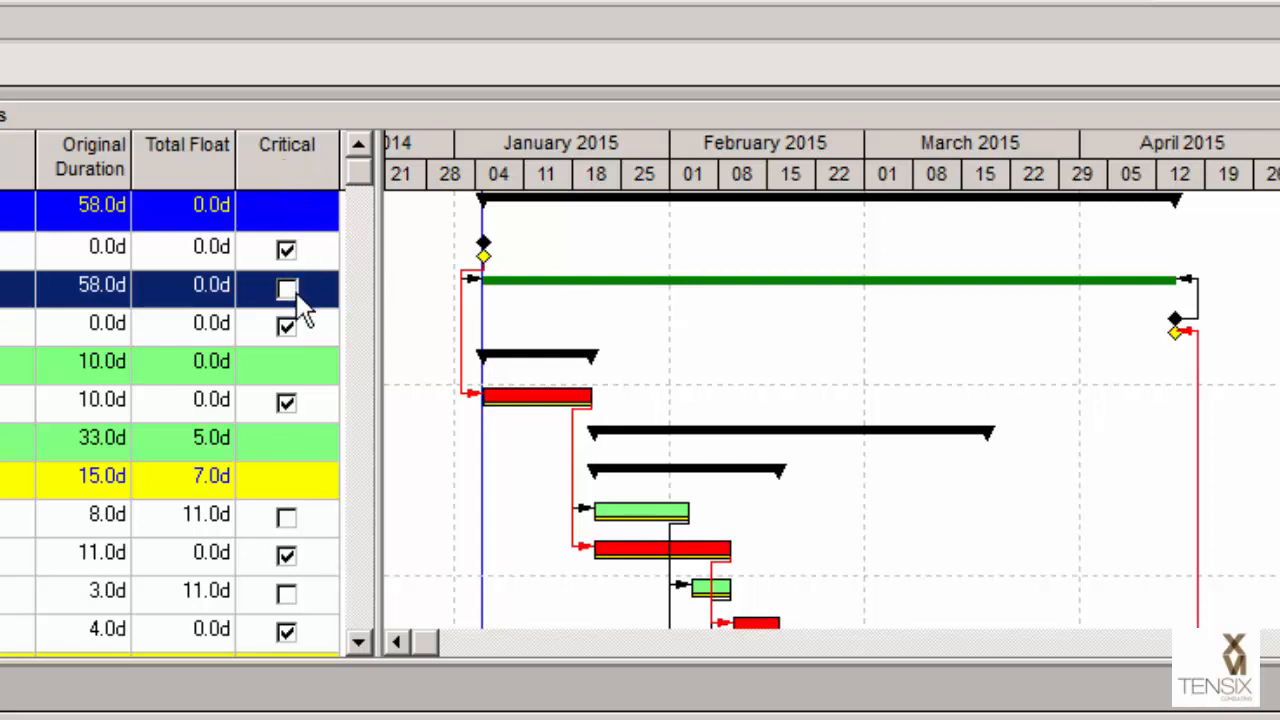
pyautogui.moveTo(290, 300)
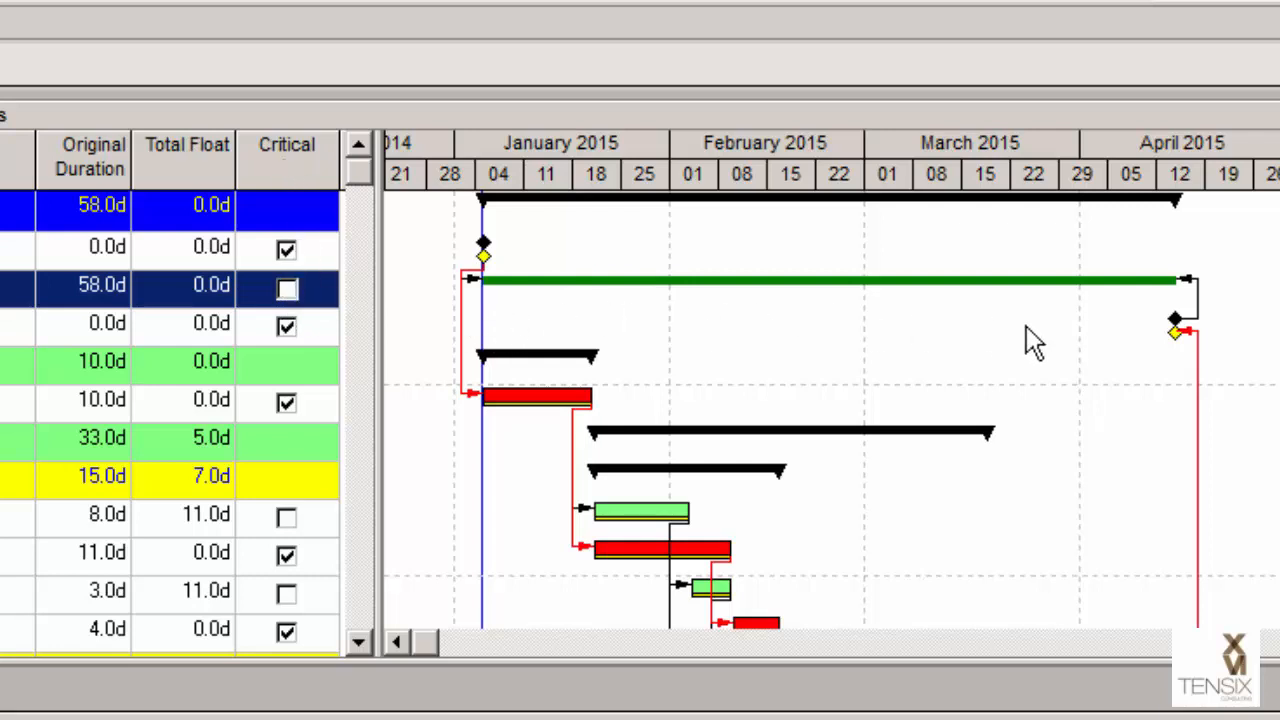
pyautogui.moveTo(1048, 356)
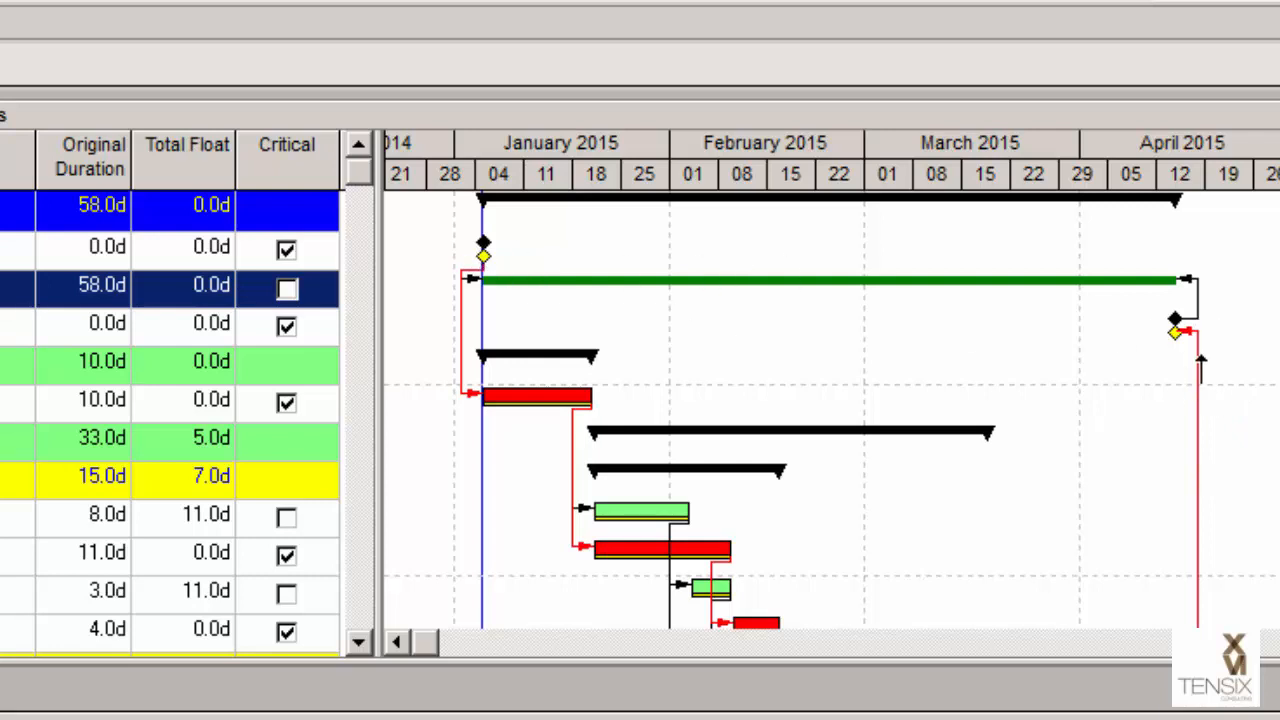
pyautogui.moveTo(1056, 324)
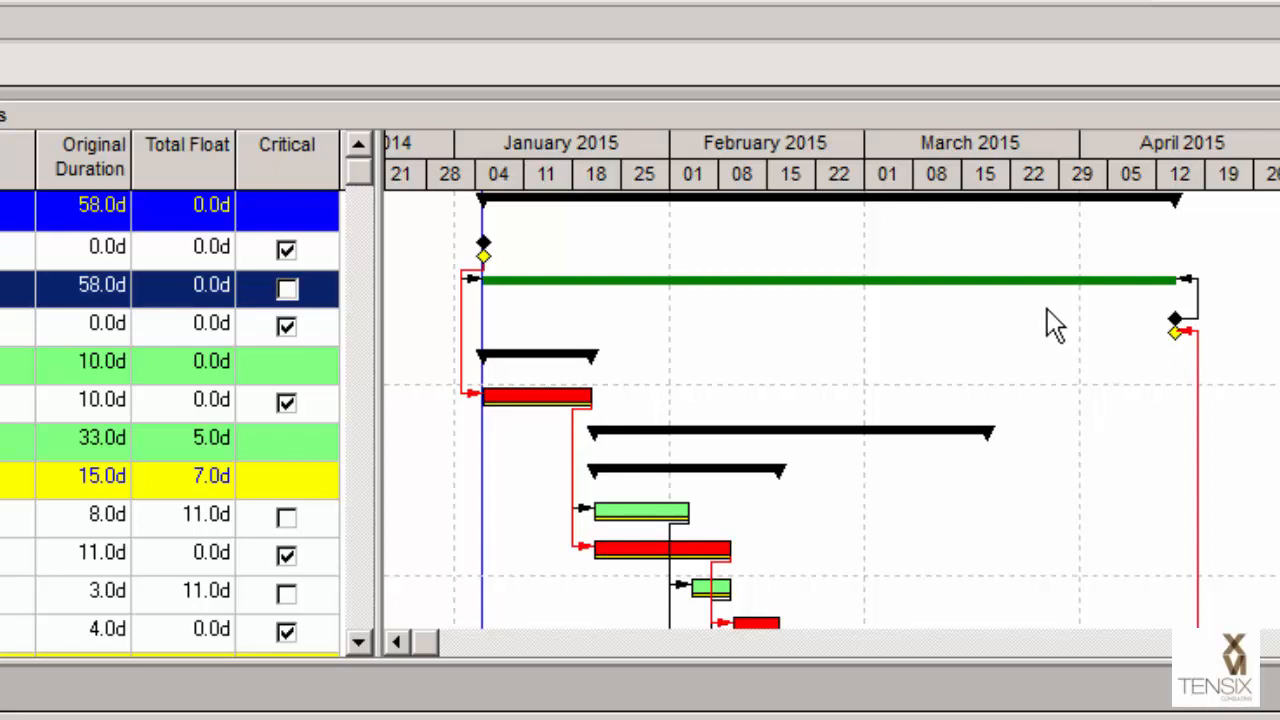
pyautogui.moveTo(736, 390)
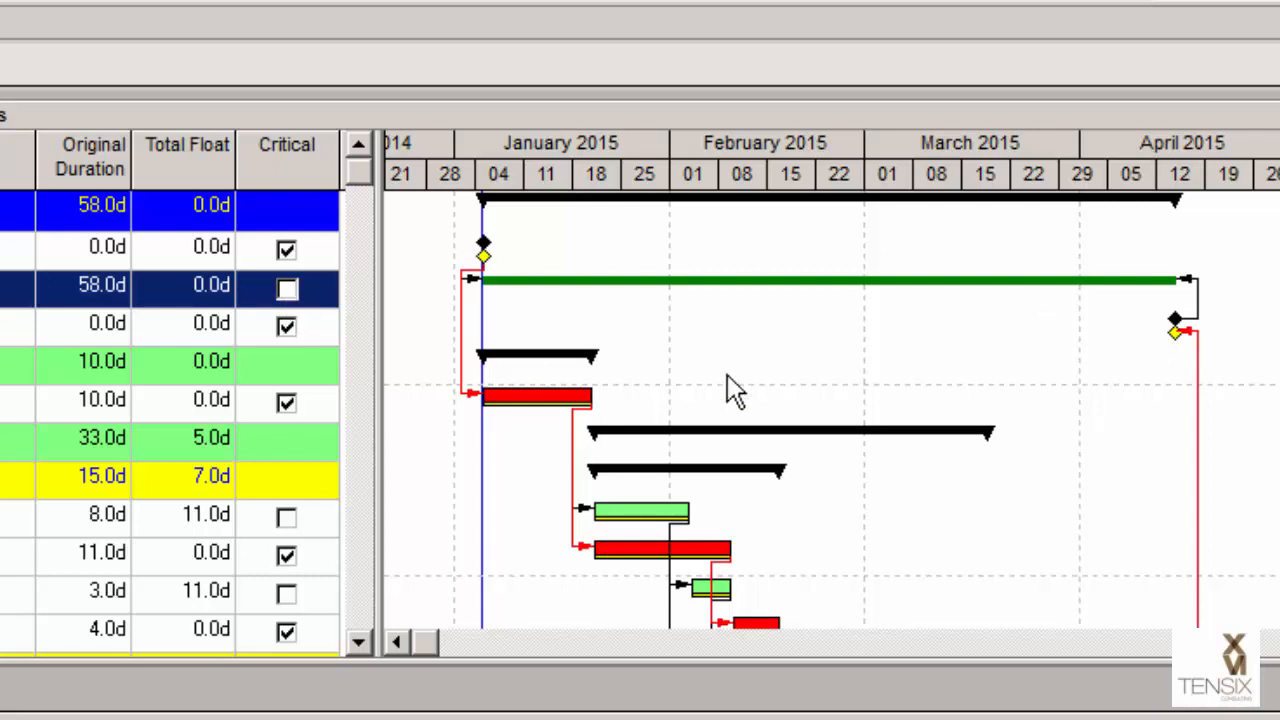
pyautogui.moveTo(780, 384)
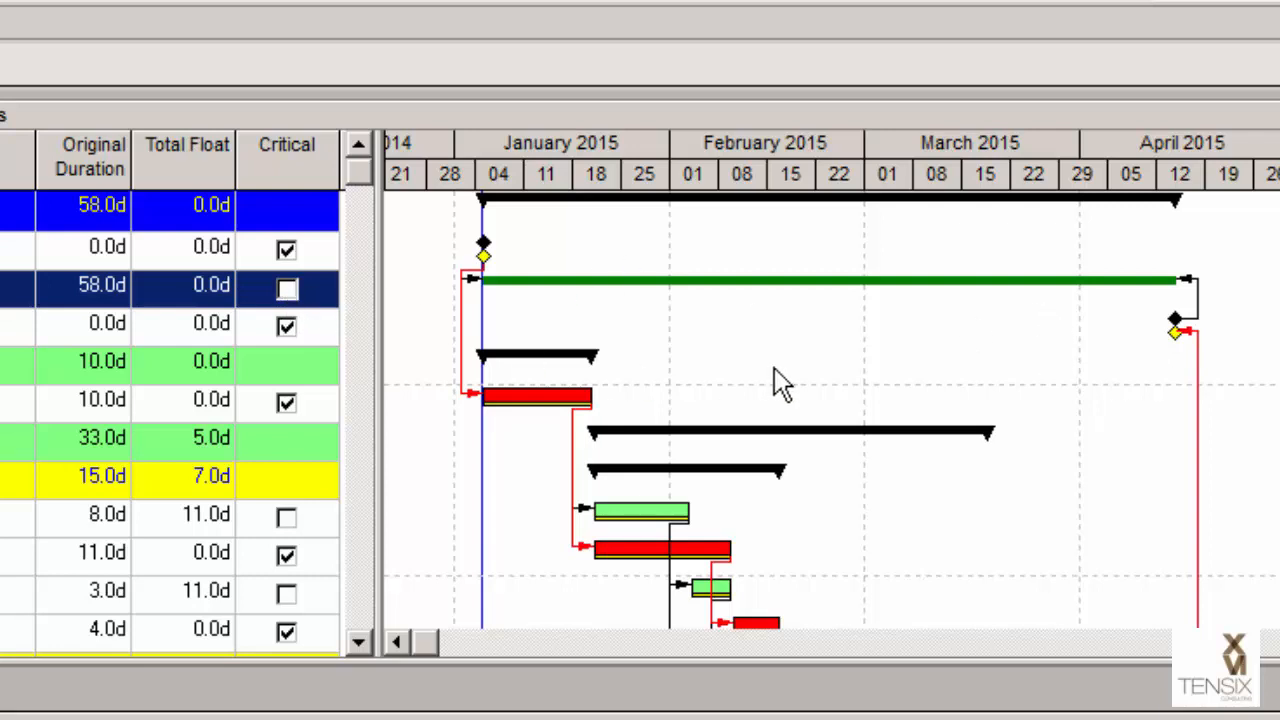
pyautogui.moveTo(668, 376)
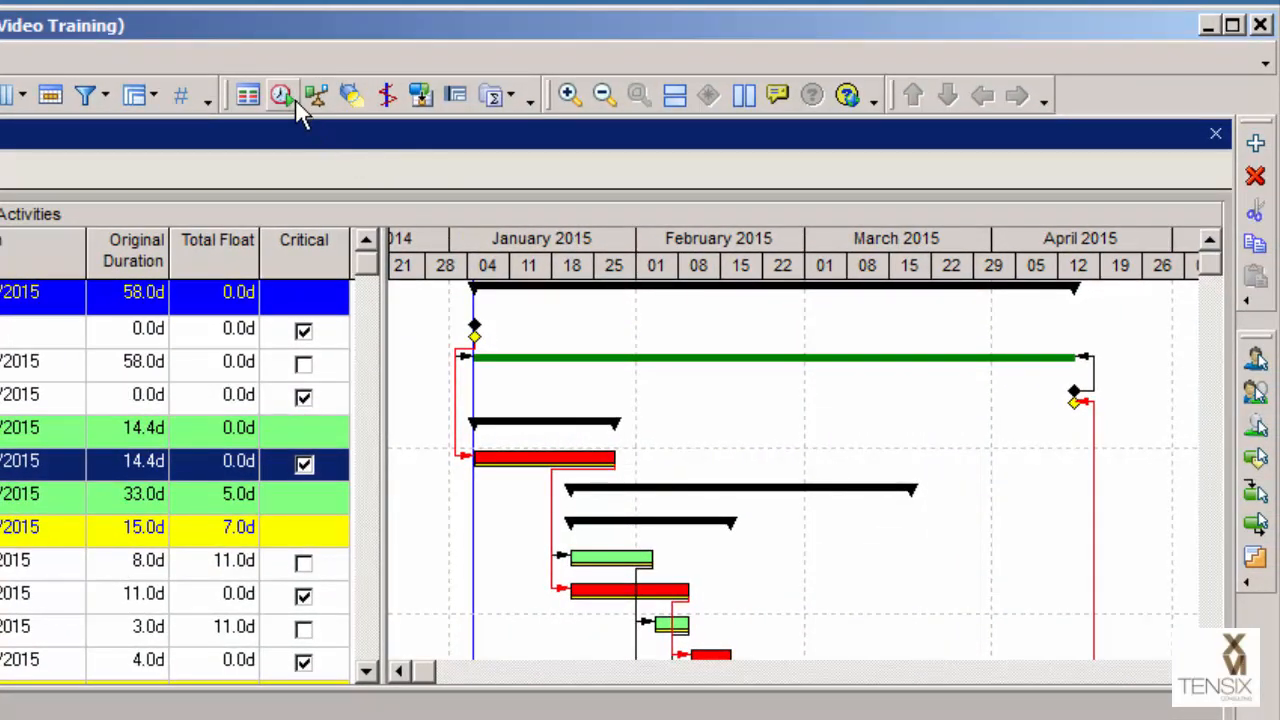
# - Run the F9 schedule so Site Management stretches to 62.4 days, still non-critical
pyautogui.click(280, 94)
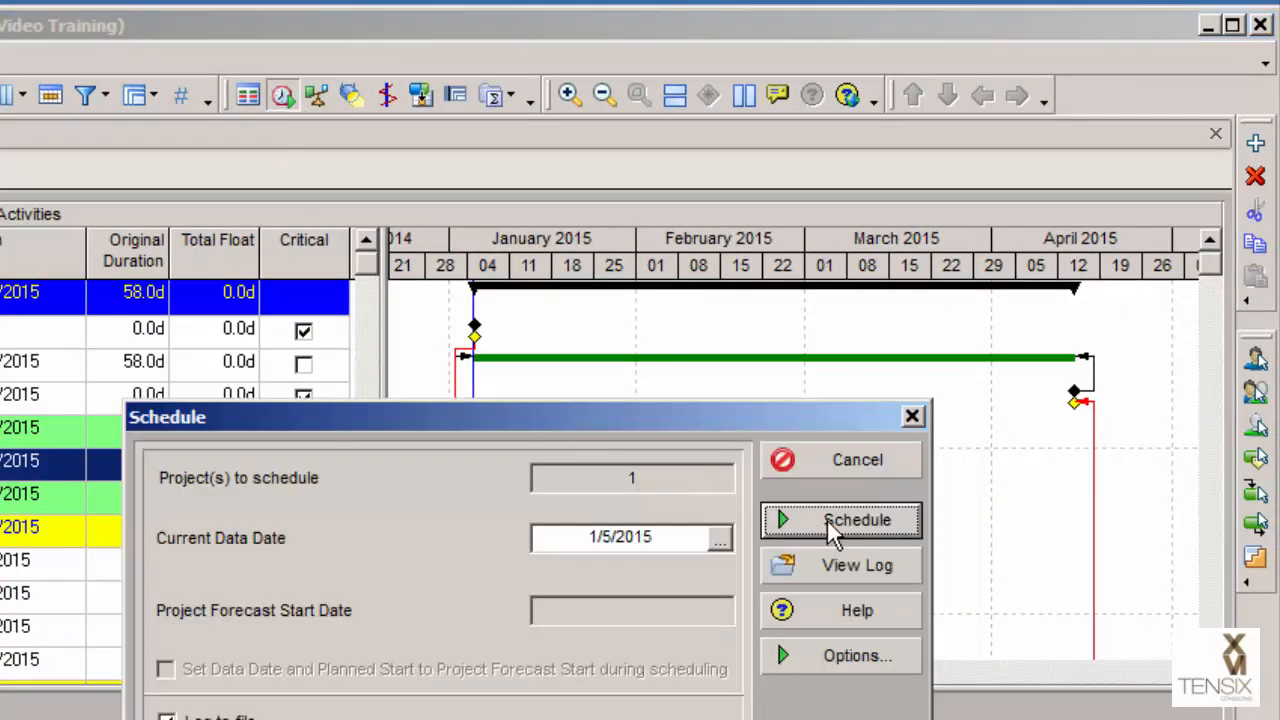
pyautogui.click(856, 520)
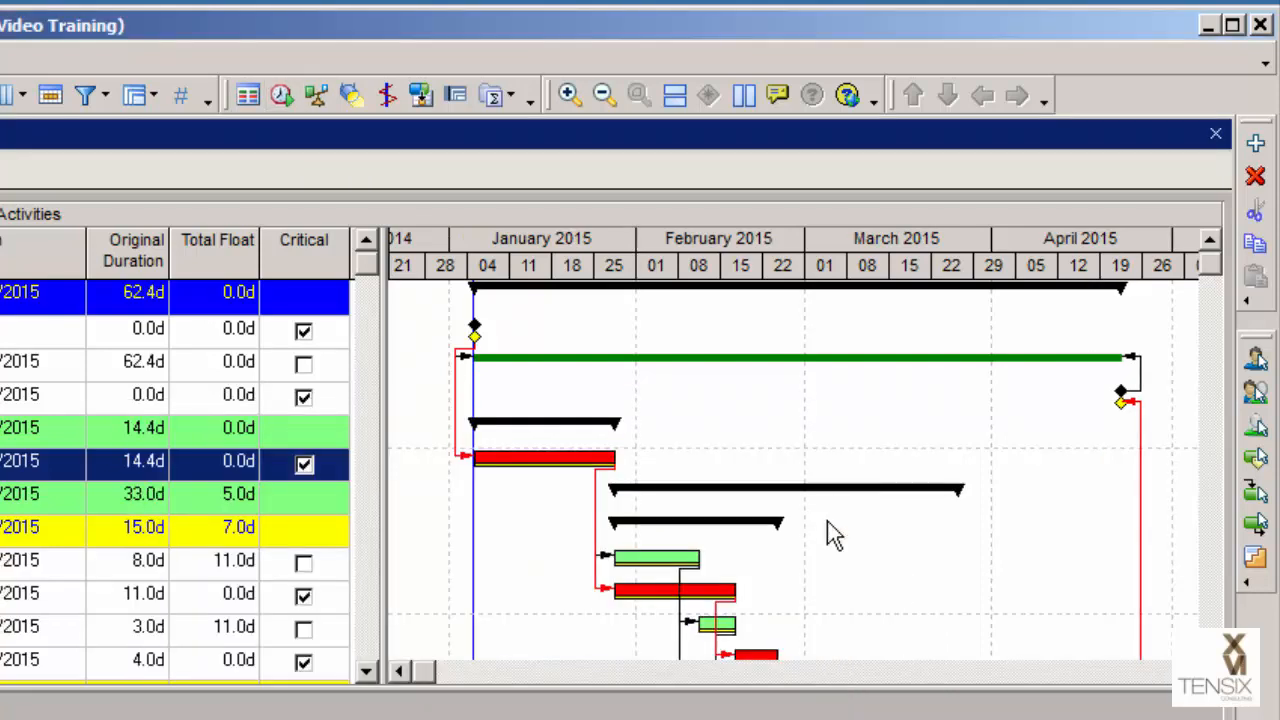
pyautogui.moveTo(1112, 450)
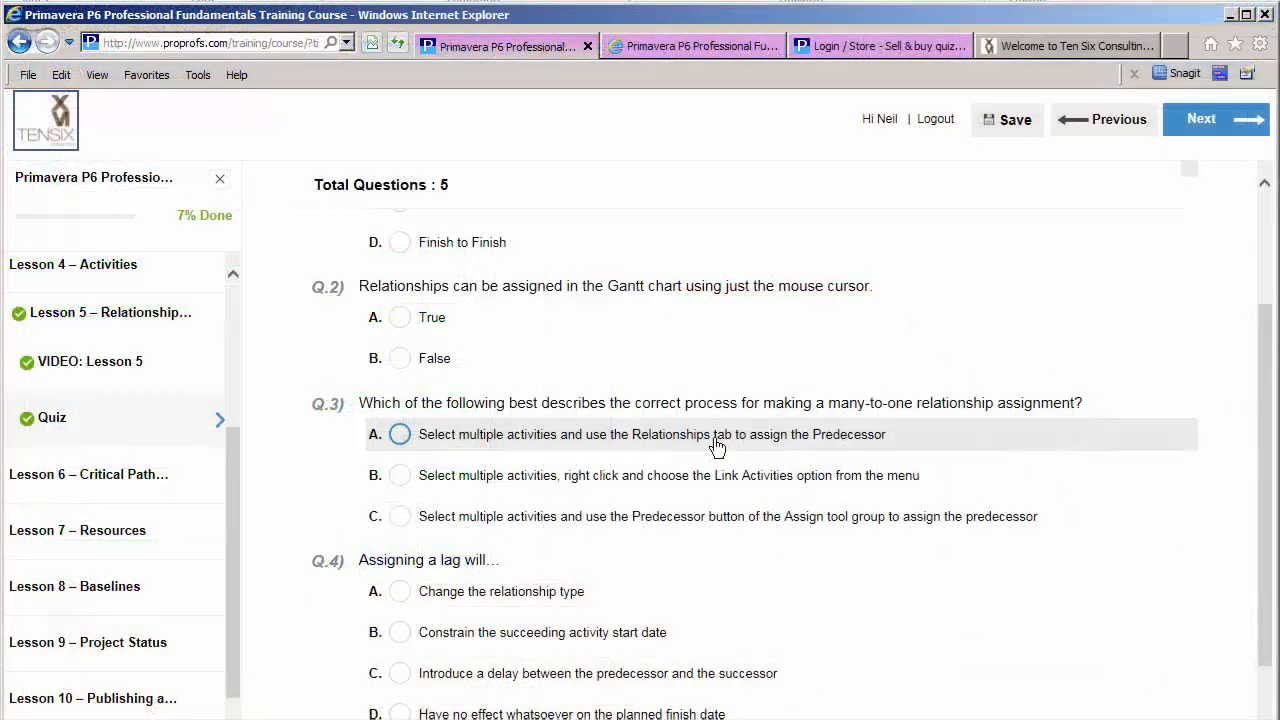
# - Answer True to quiz question 2 on assigning relationships in the Gantt chart
pyautogui.click(400, 316)
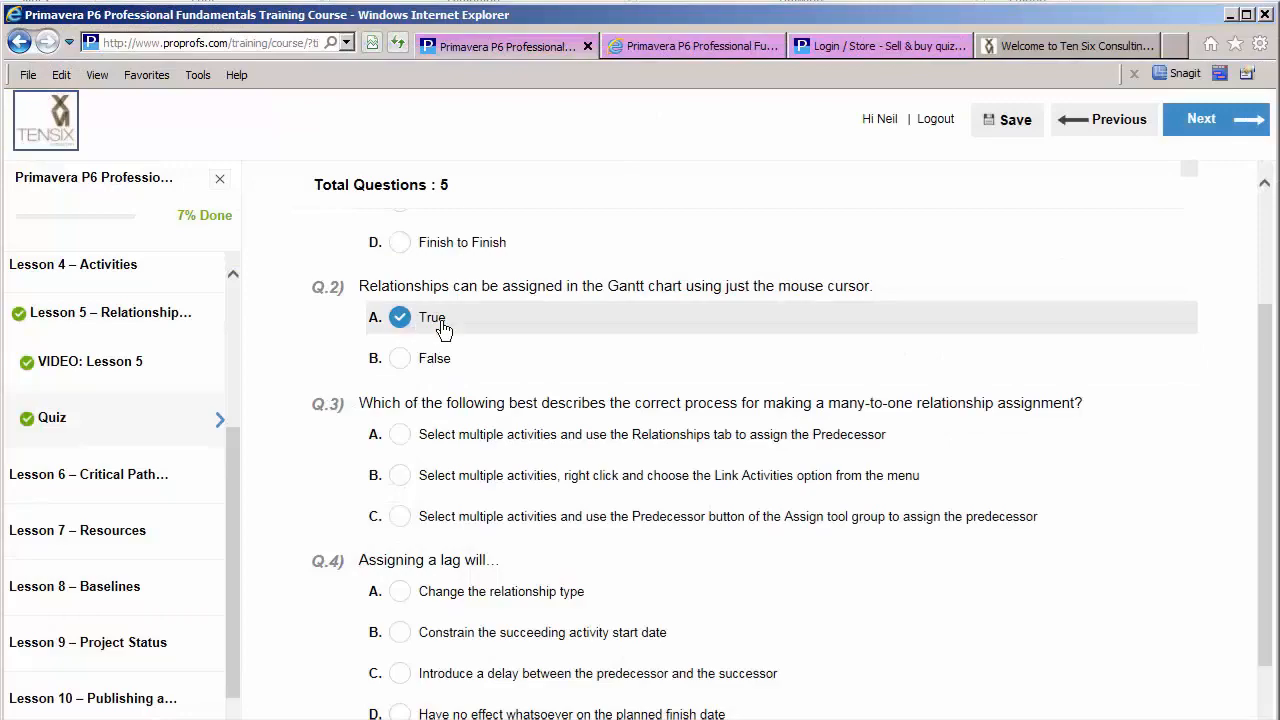